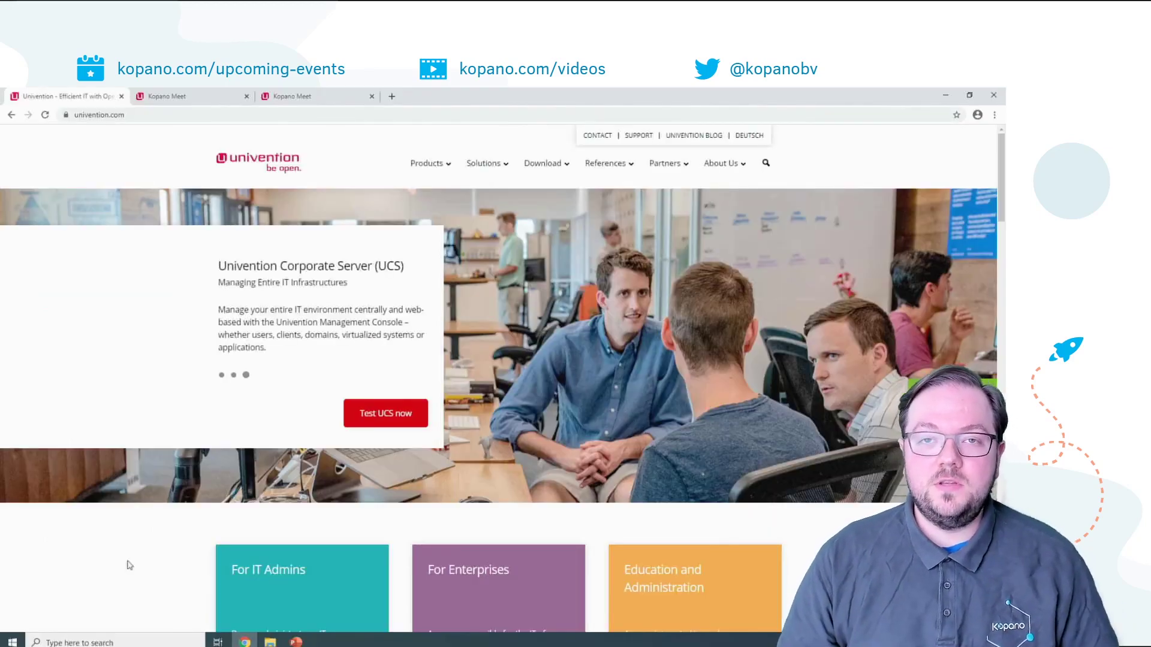
# Search the Univention App Center catalog for 'meet' and open the Kopano Meet app page.
pyautogui.click(426, 163)
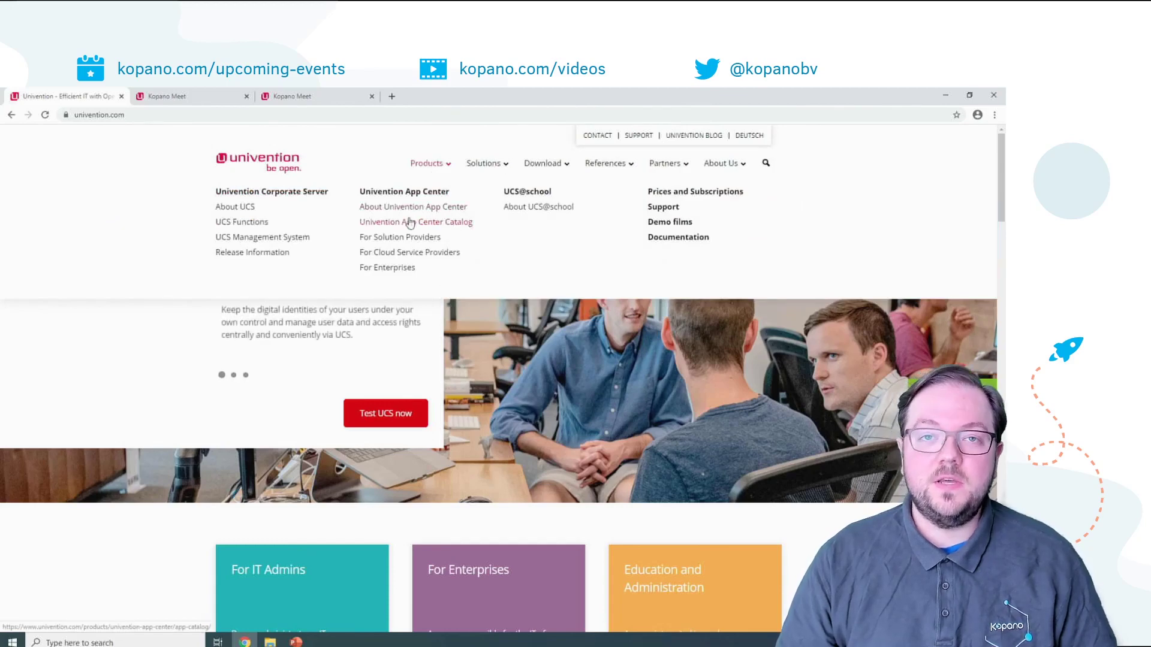
pyautogui.click(416, 221)
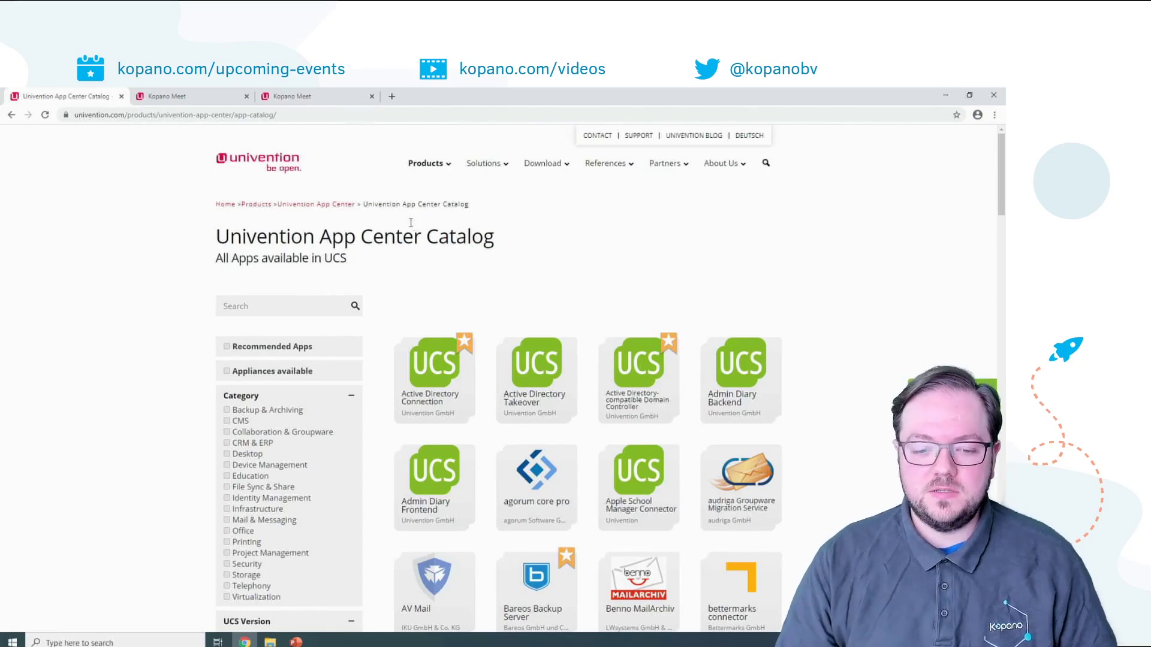
pyautogui.click(283, 305)
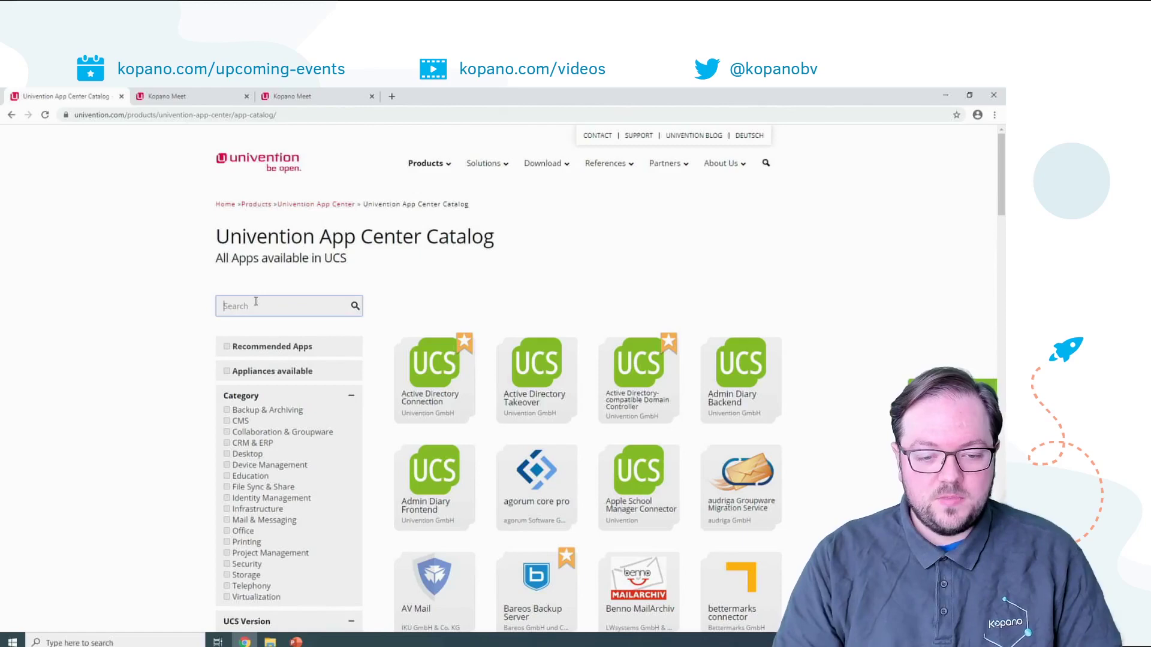
pyautogui.write('meet')
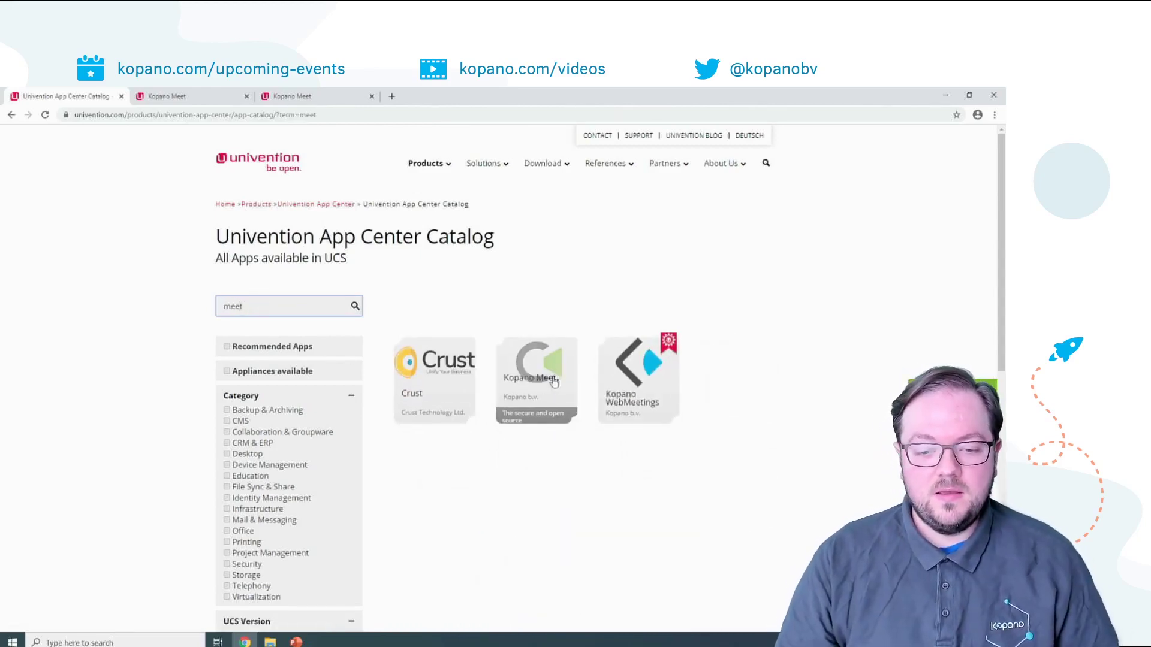
pyautogui.click(535, 374)
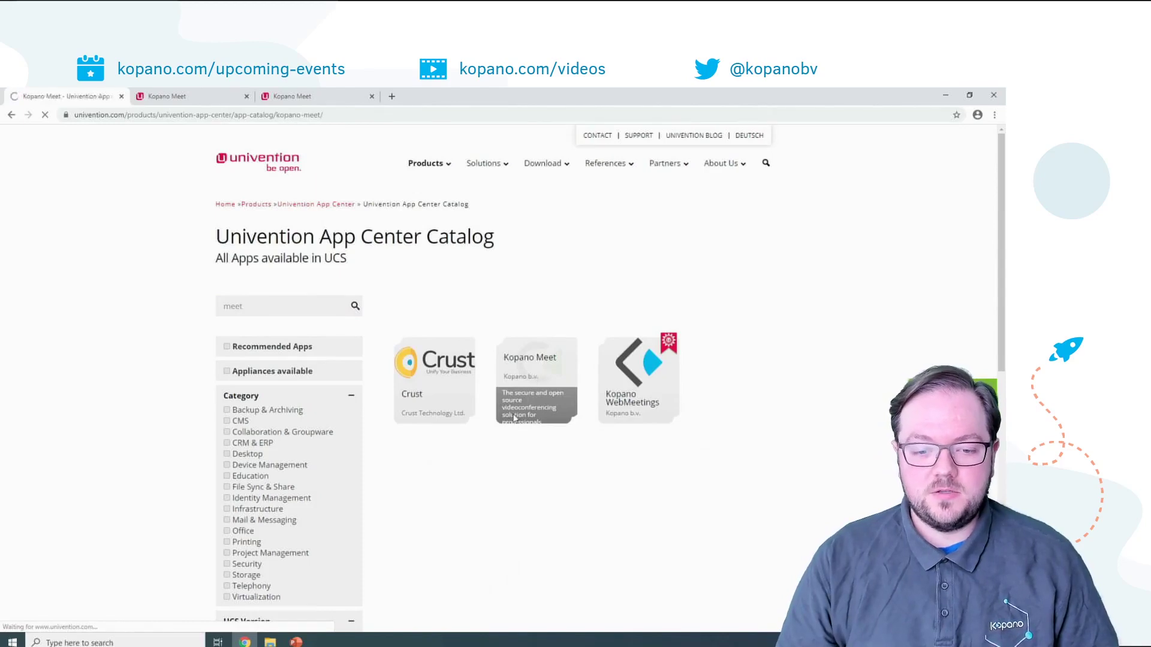
pyautogui.click(535, 377)
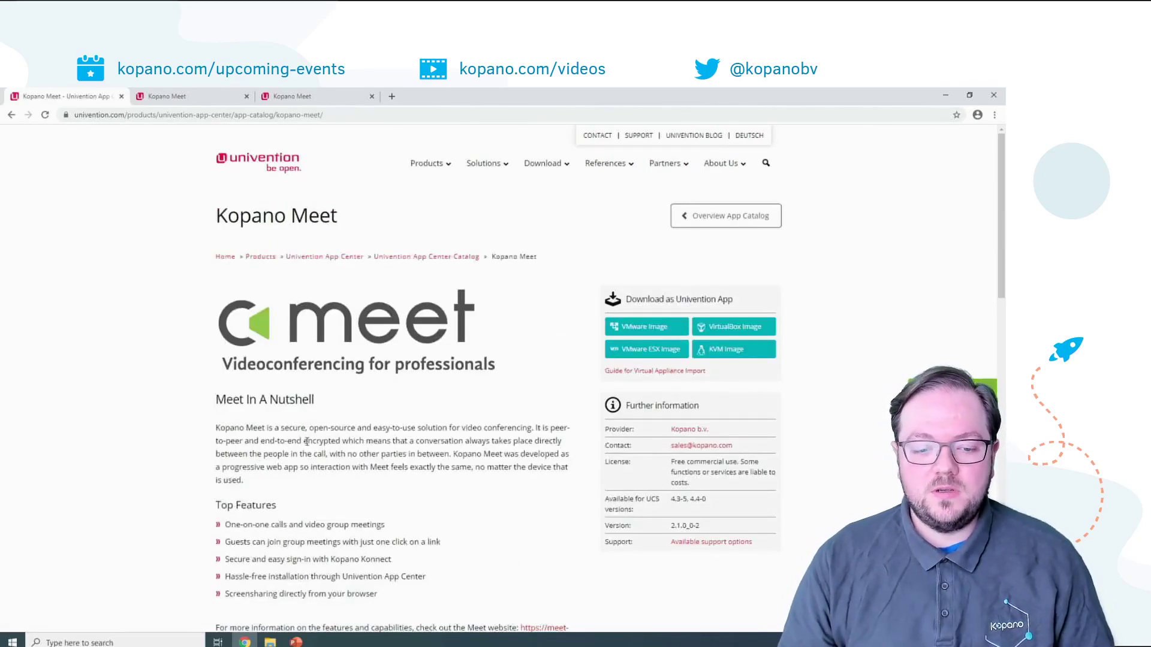
pyautogui.scroll(-3)
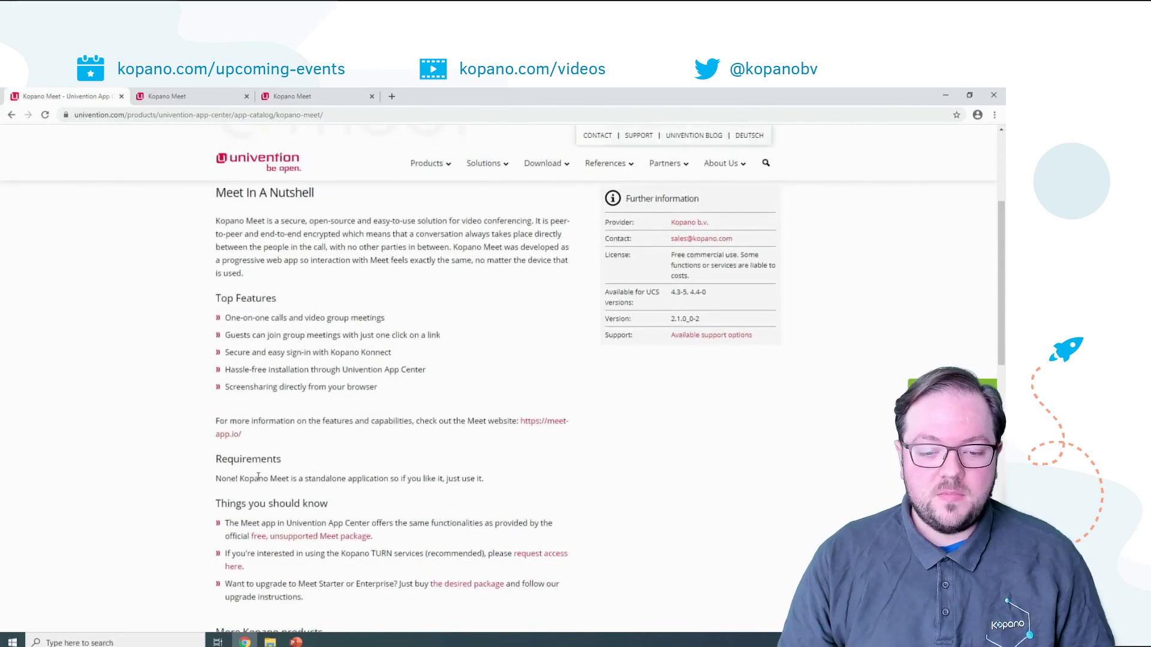
pyautogui.scroll(3)
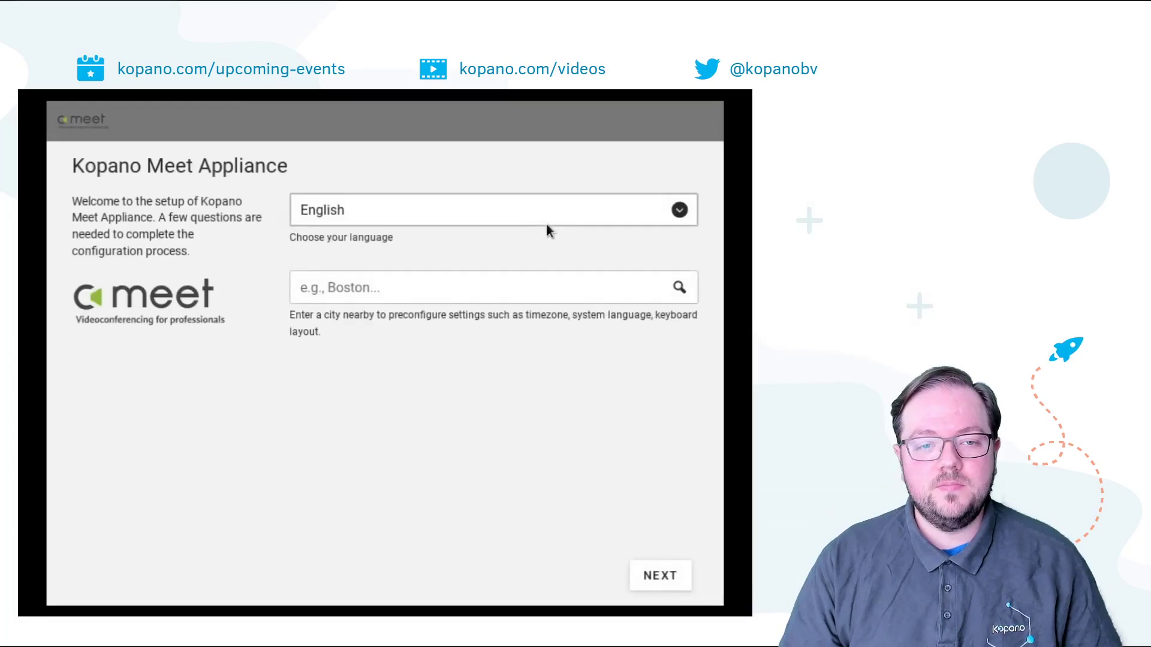
# Enter Delft as the nearby city.
pyautogui.click(422, 287)
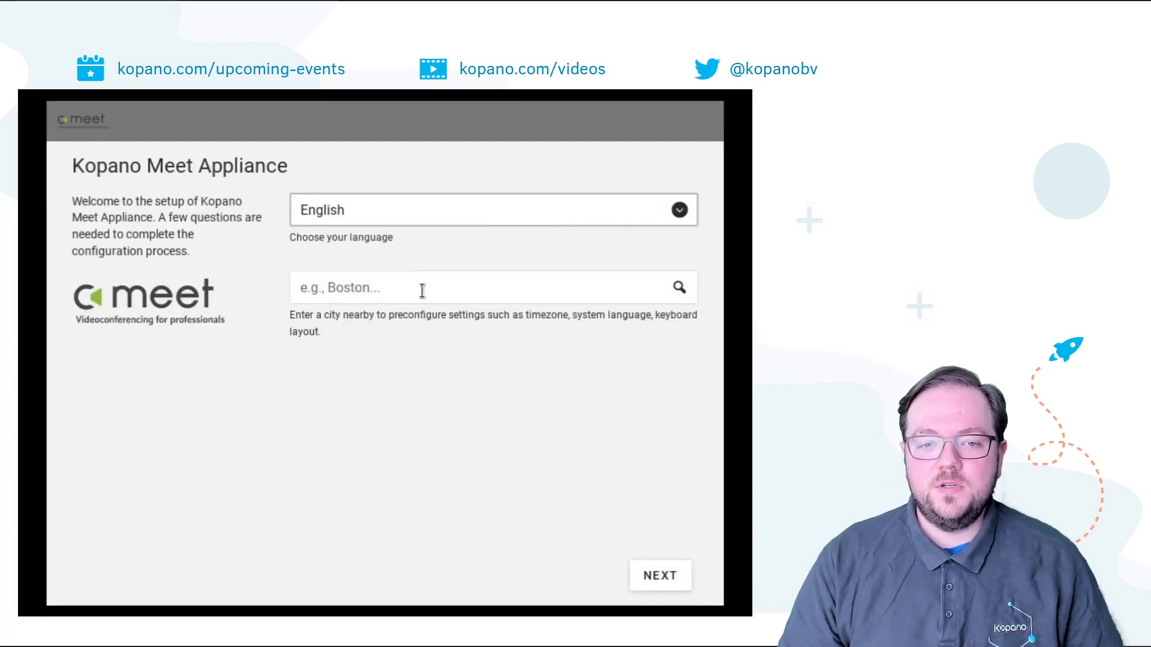
pyautogui.write('delf')
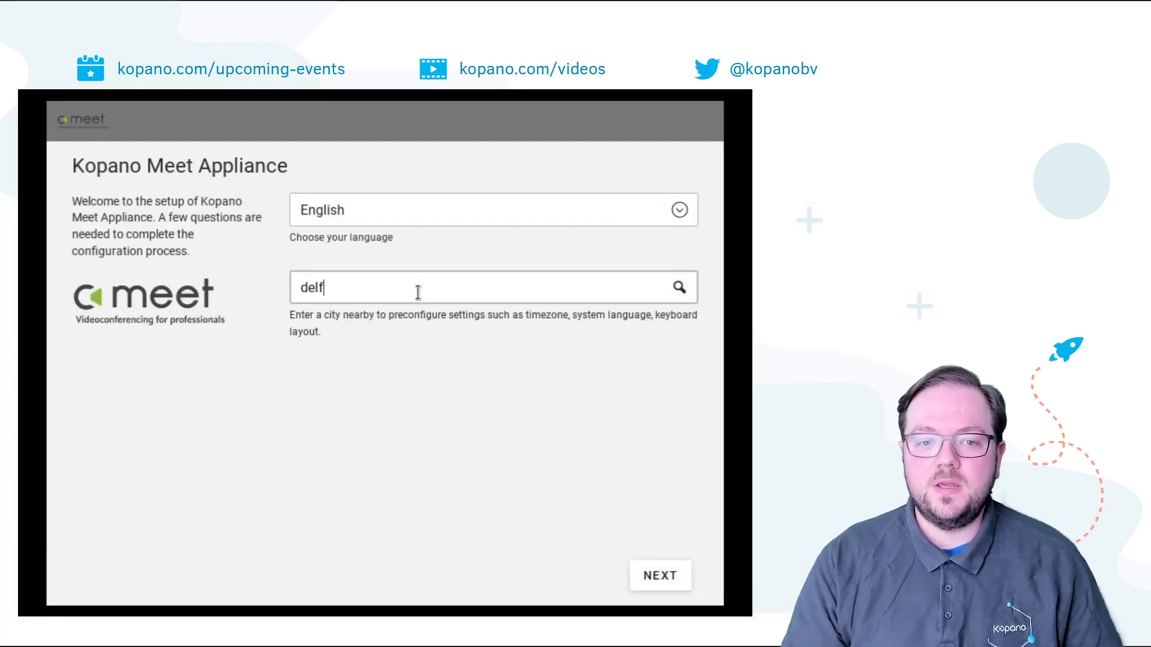
pyautogui.write('Delft')
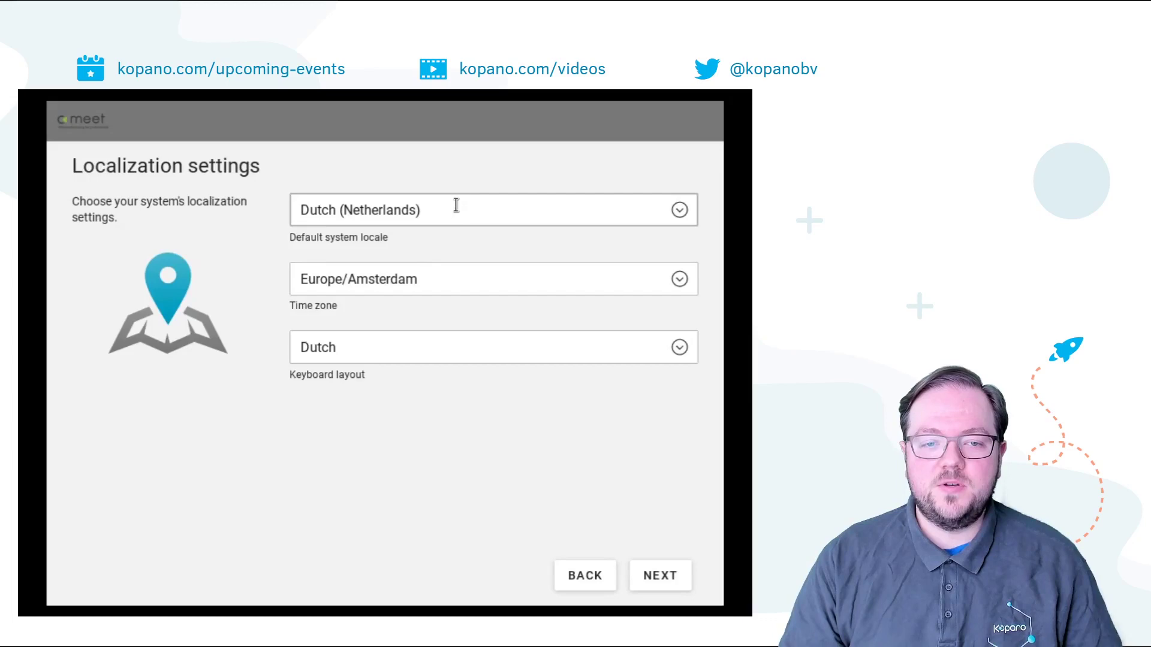
# Set the system locale to English (United States) and the keyboard layout to English.
pyautogui.write('english')
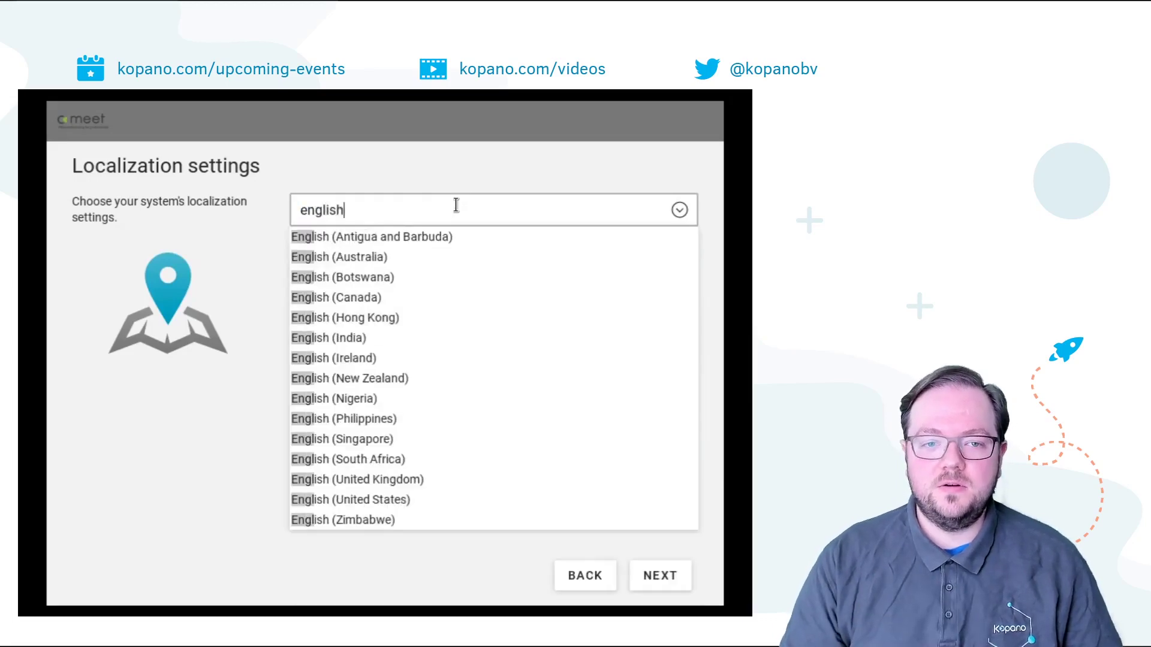
pyautogui.click(342, 520)
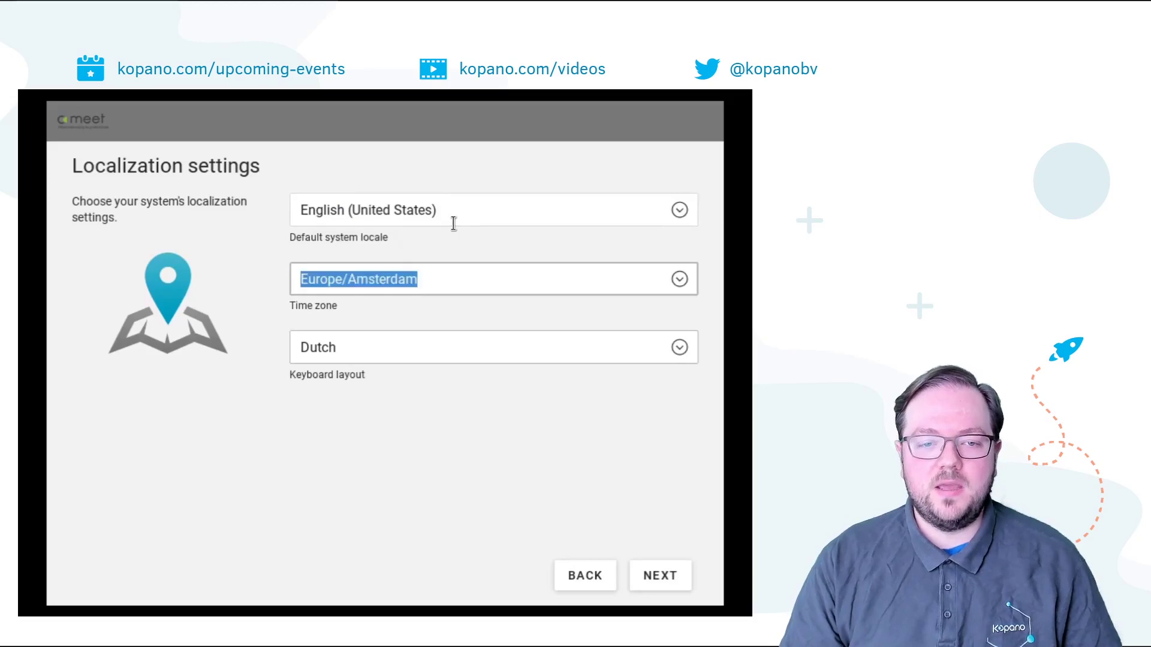
pyautogui.write('eng')
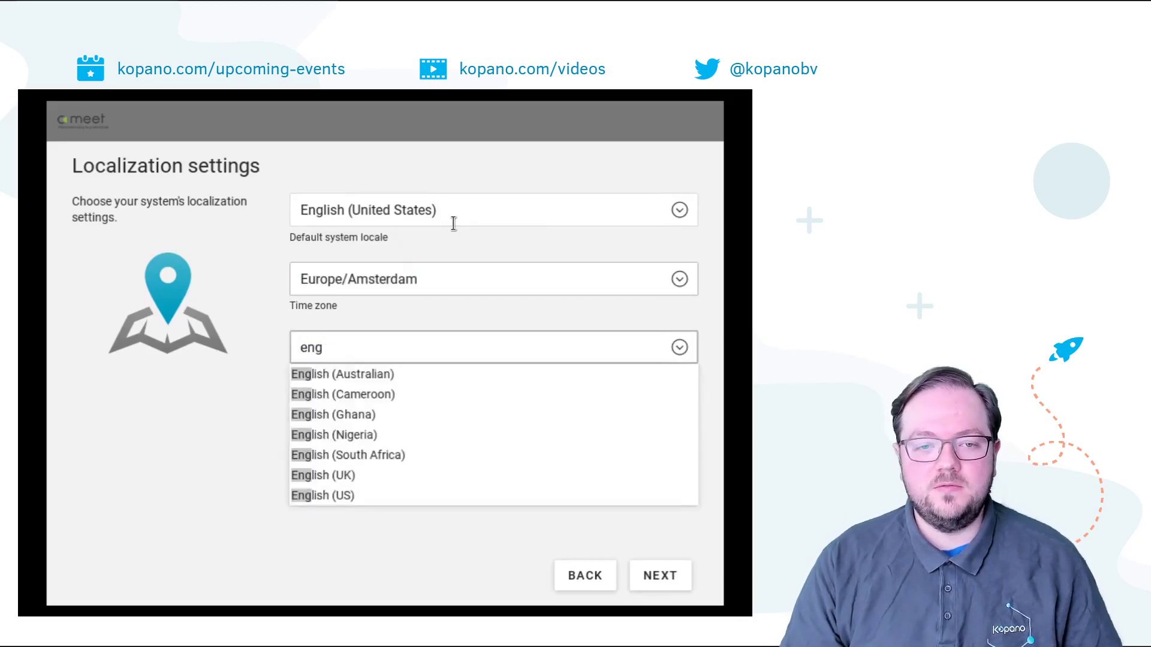
pyautogui.click(660, 575)
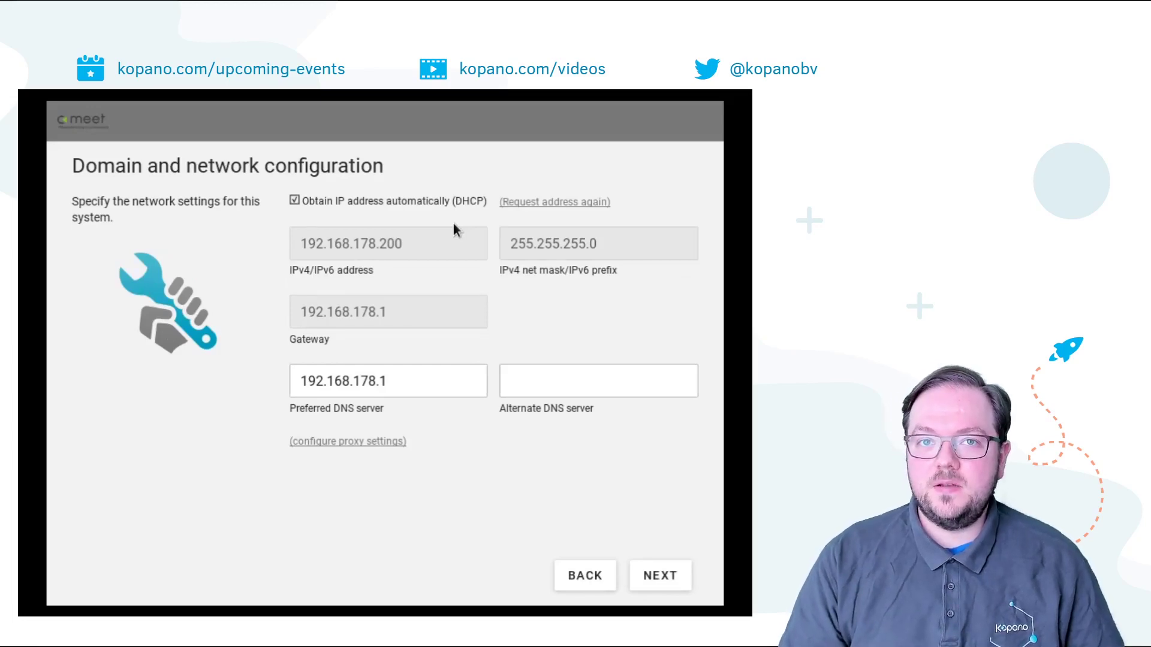
# Keep DHCP network settings and local user management on this system.
pyautogui.click(660, 575)
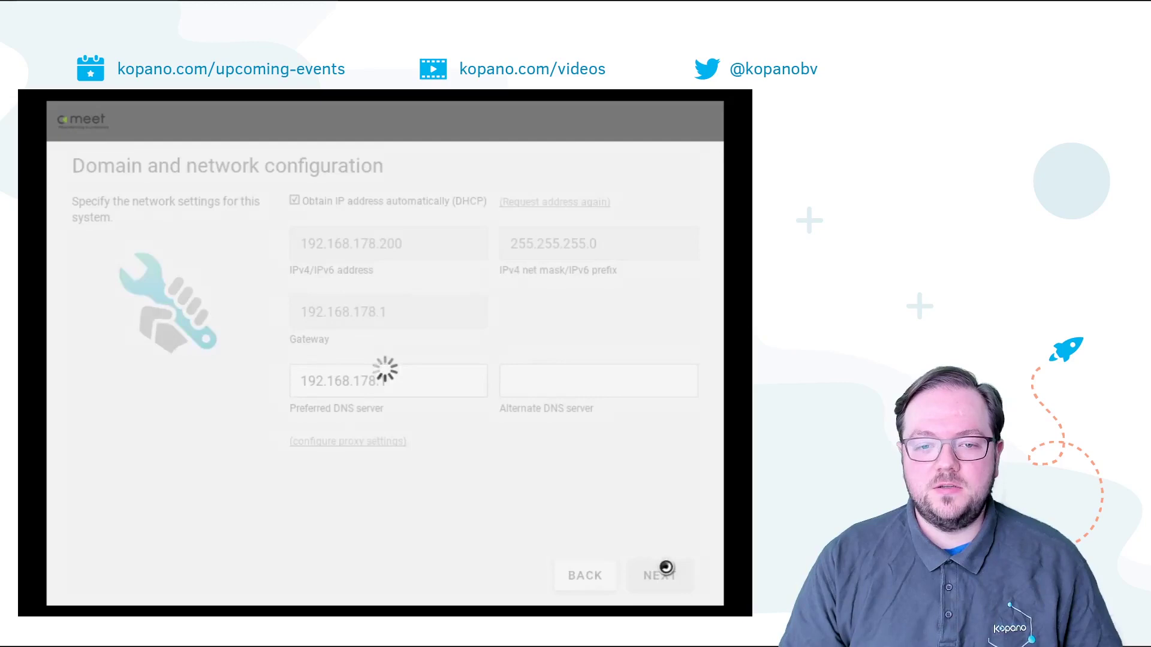
pyautogui.click(665, 574)
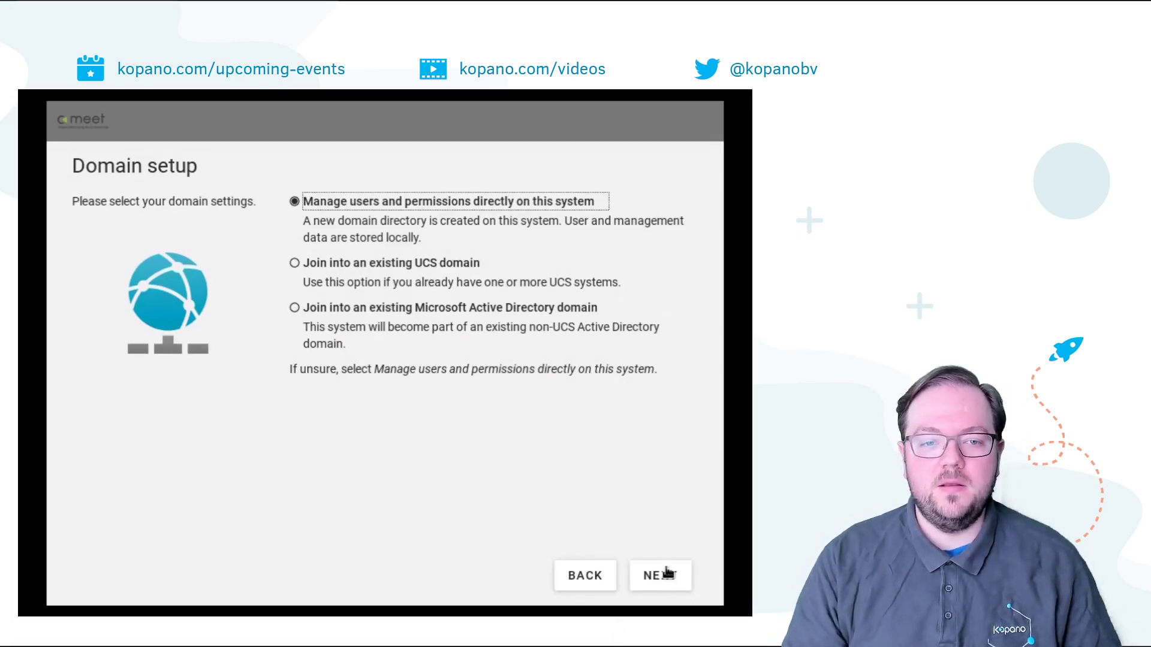
pyautogui.click(660, 575)
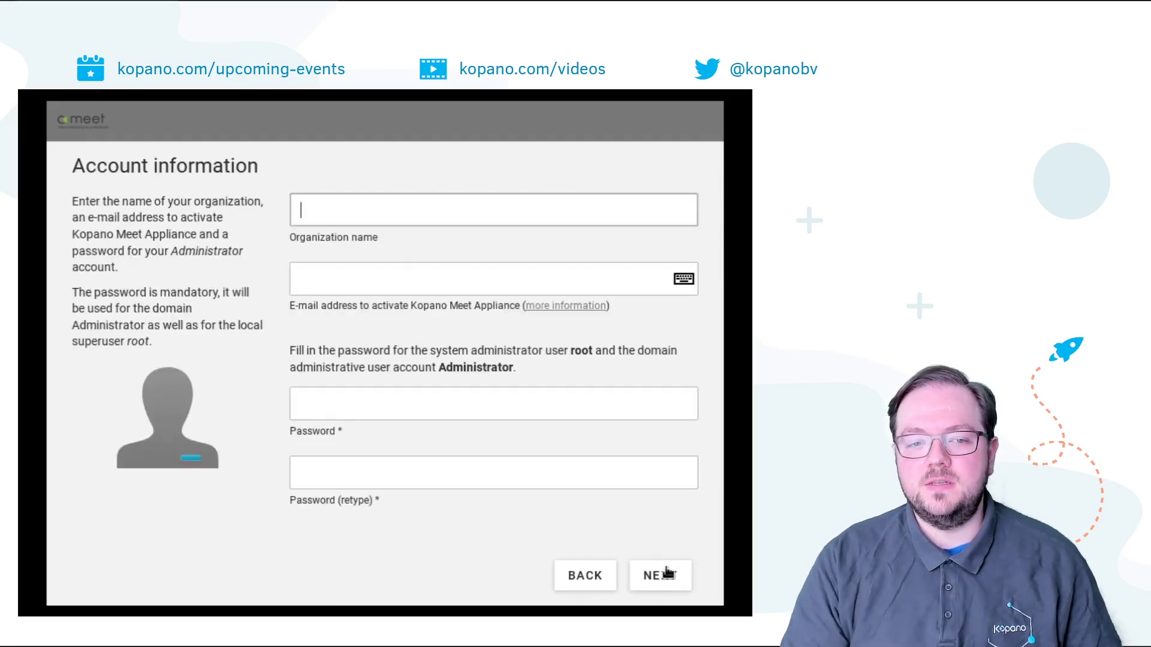
# Enter organization Kopano, an activation e-mail and the administrator password.
pyautogui.write('Kopano')
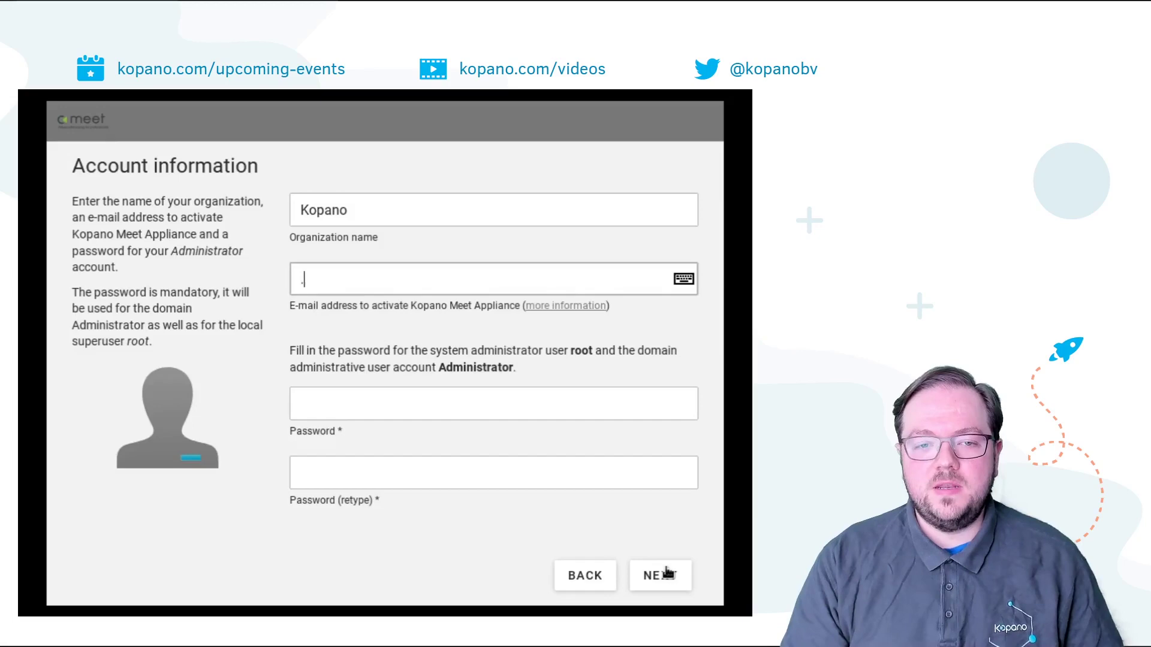
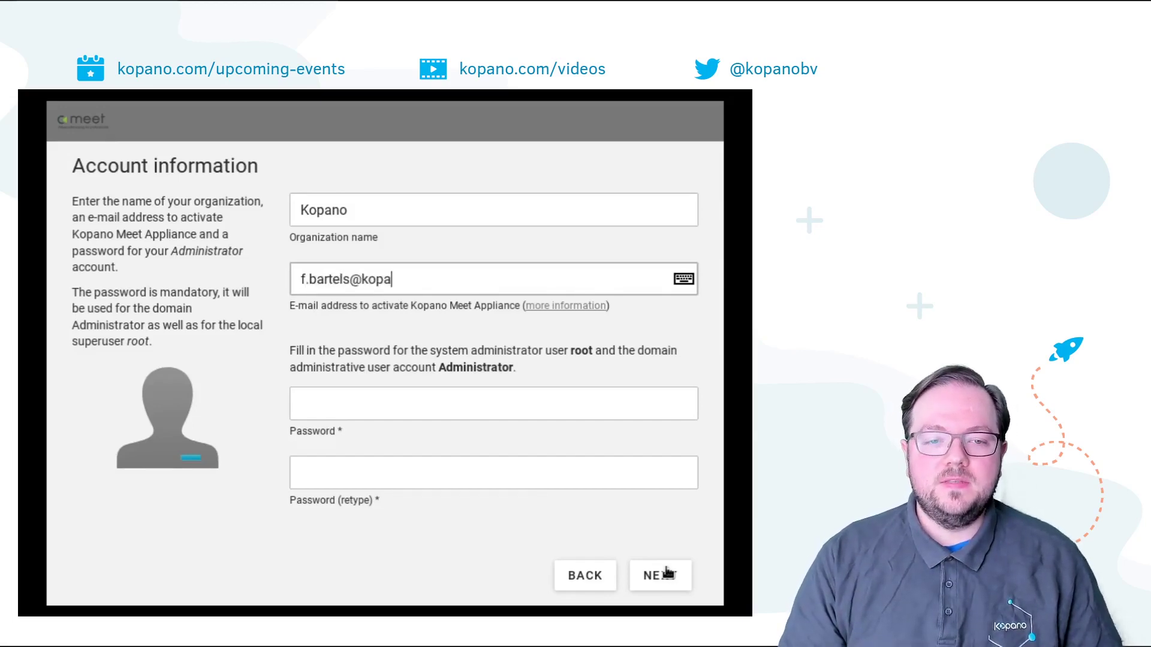
pyautogui.click(492, 402)
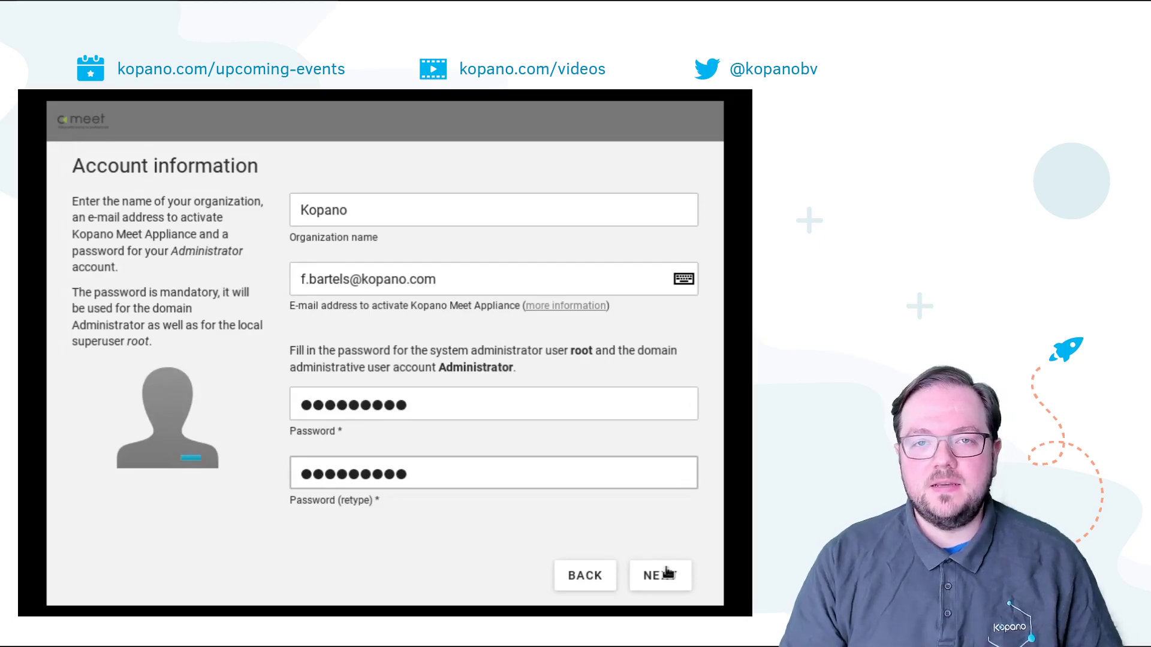
pyautogui.click(660, 575)
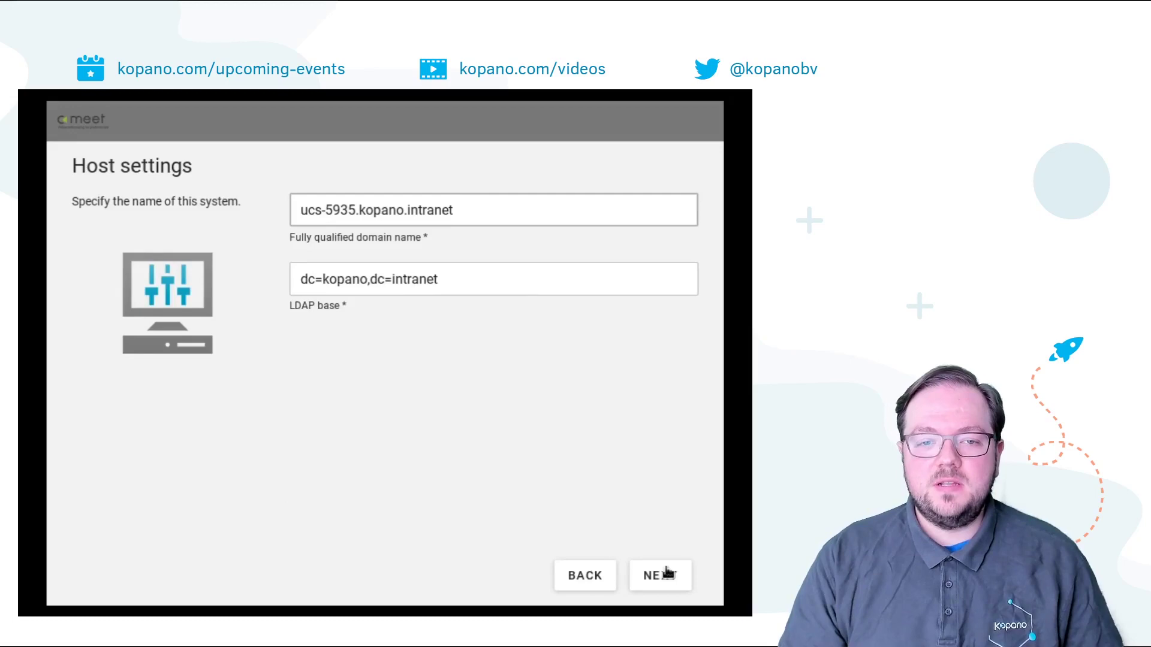
# Accept the host name and LDAP base, then finish the appliance setup.
pyautogui.click(661, 575)
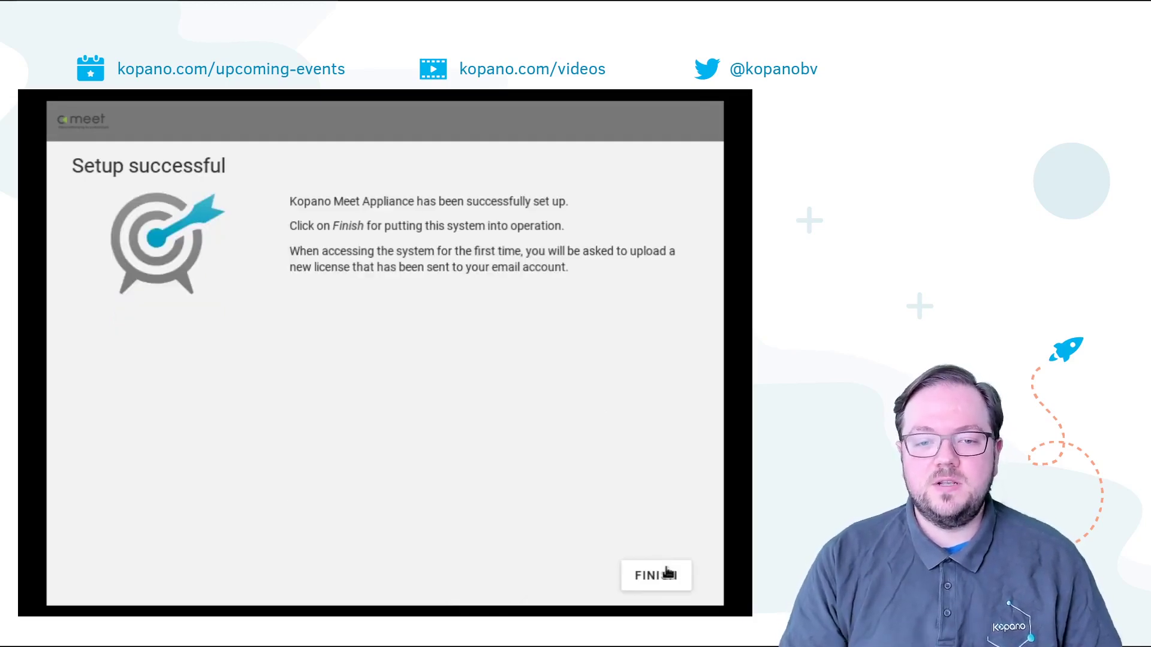
pyautogui.click(655, 575)
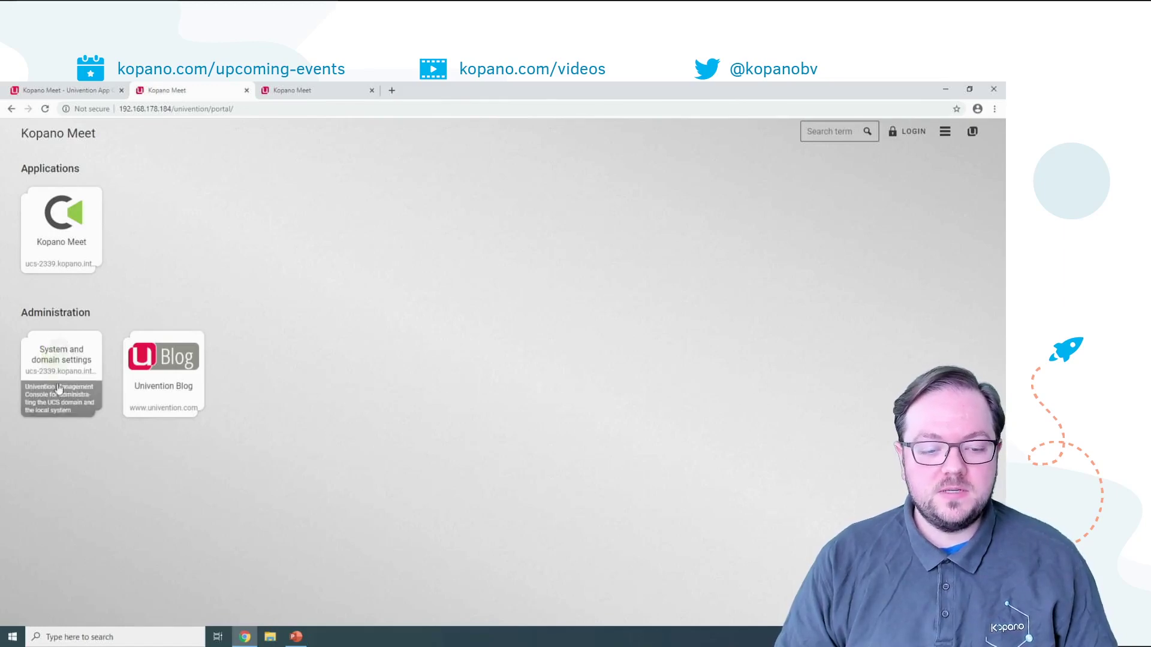
# Log in to the Univention Management Console as administrator.
pyautogui.click(60, 353)
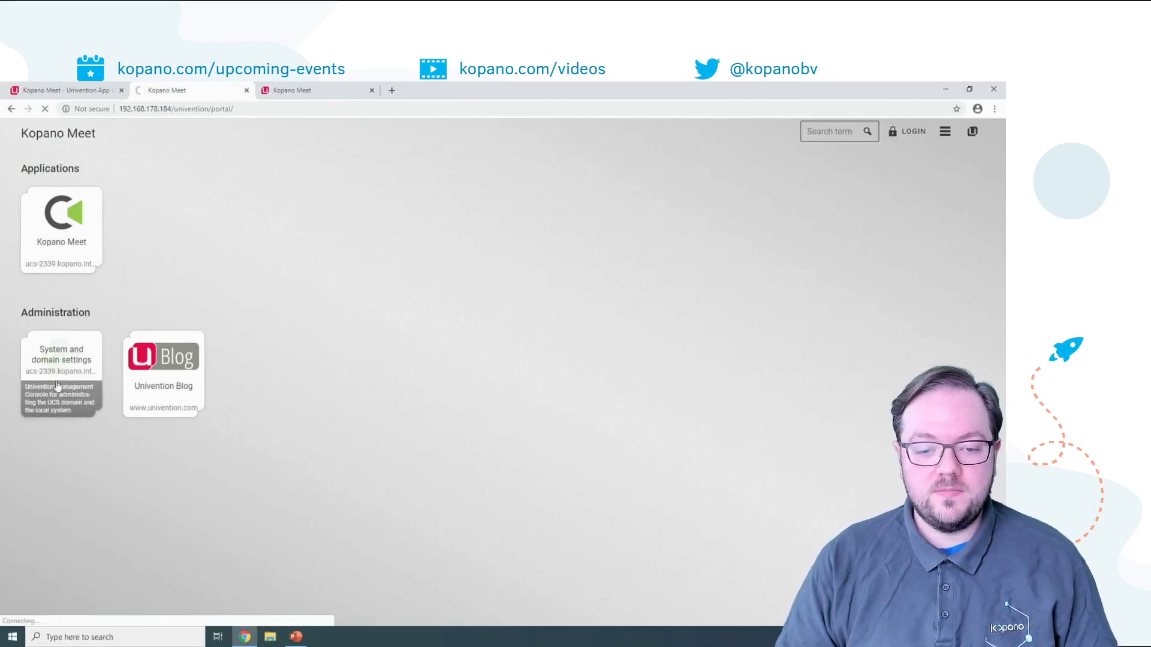
pyautogui.click(59, 355)
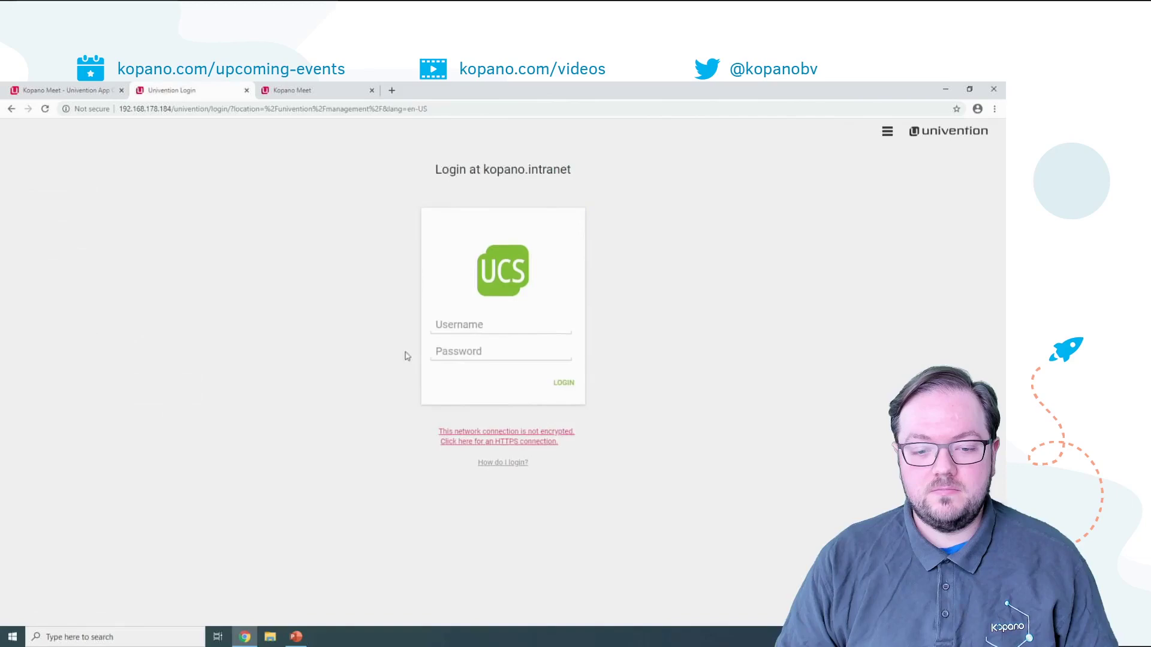
pyautogui.click(501, 324)
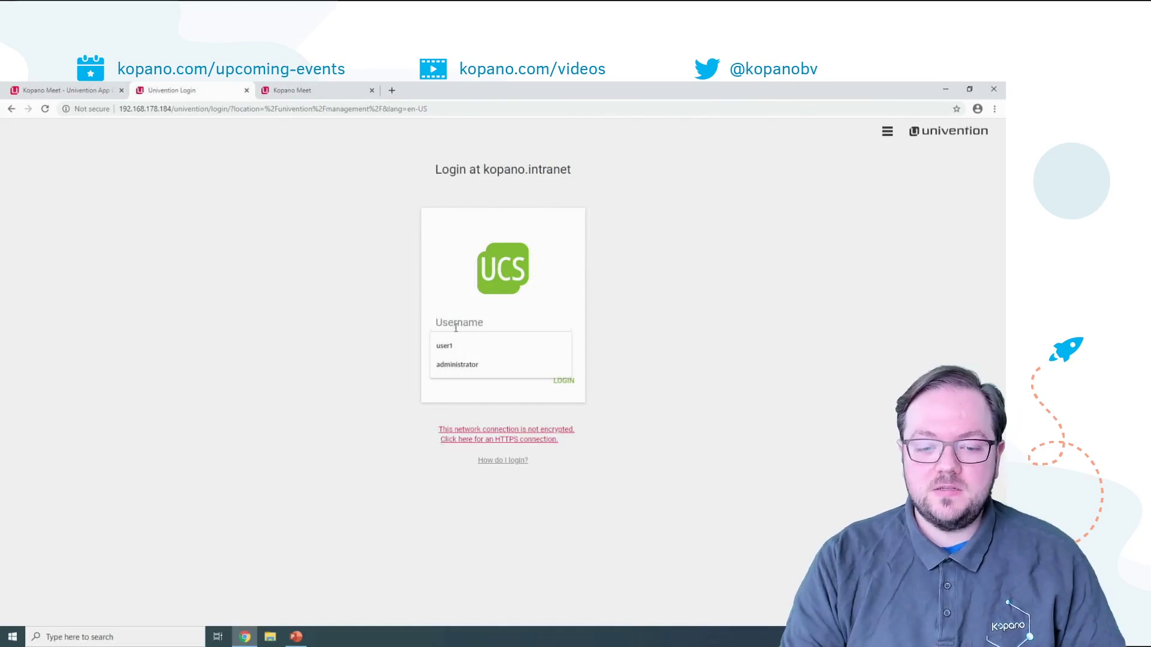
pyautogui.write('ad')
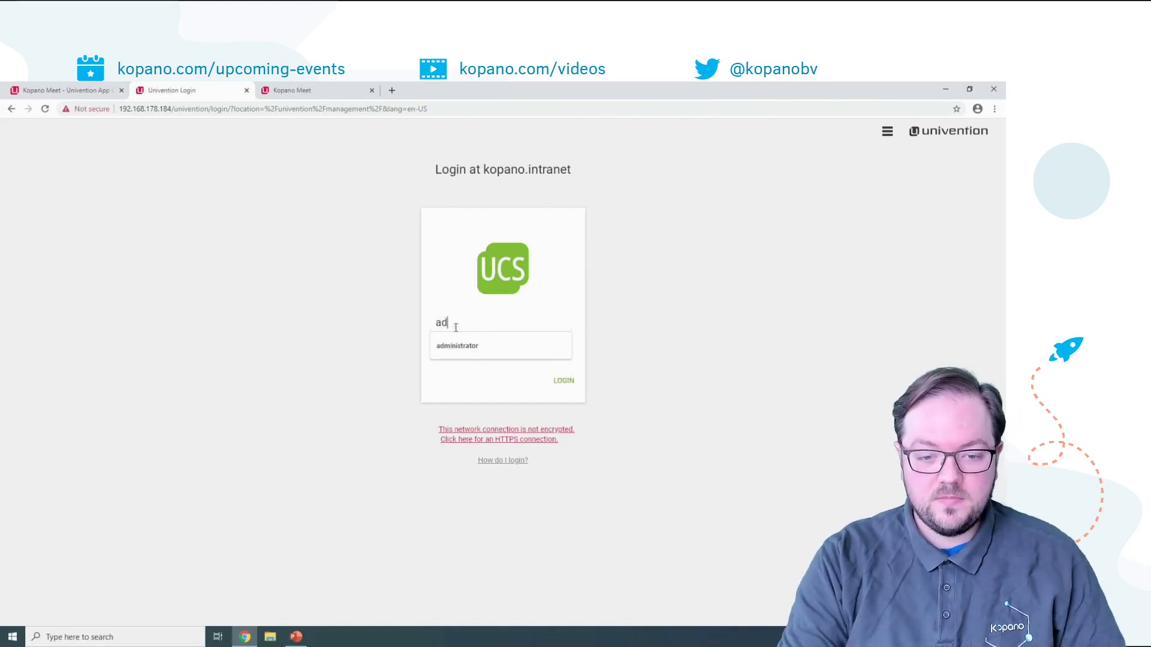
pyautogui.click(457, 345)
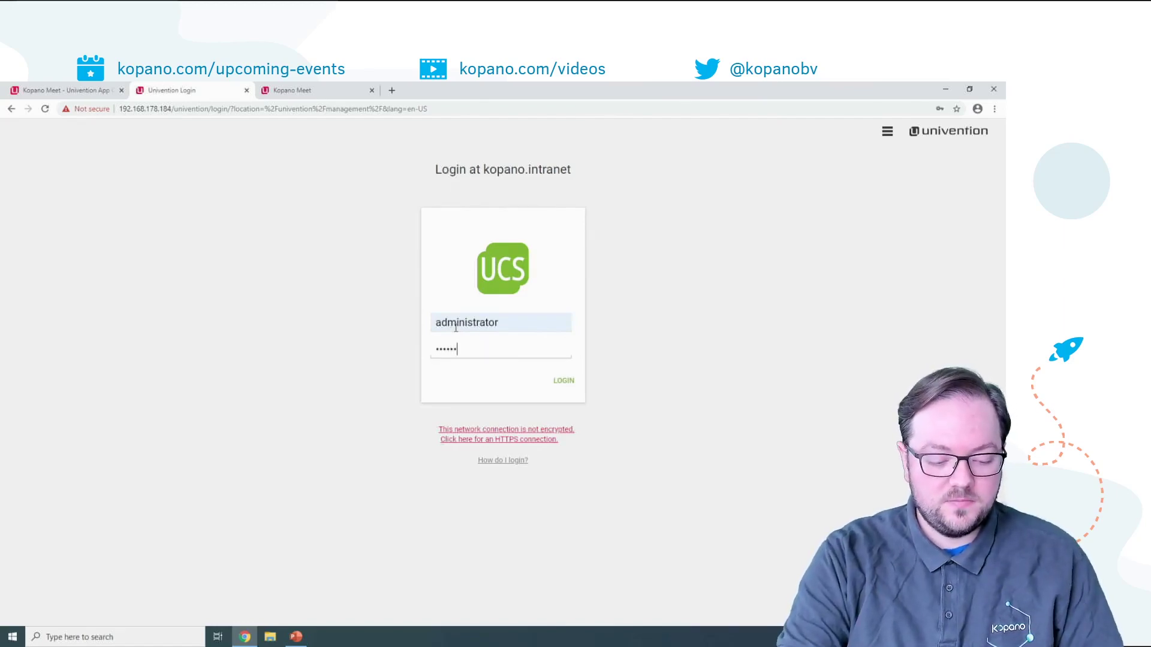
pyautogui.click(563, 380)
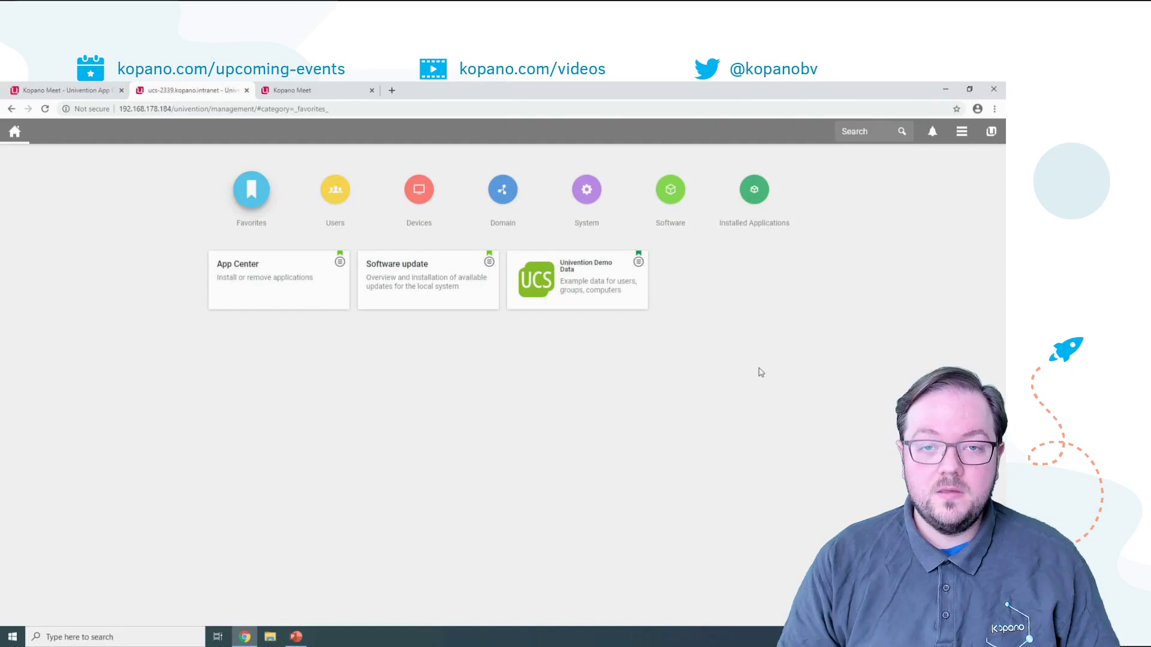
pyautogui.moveTo(384, 223)
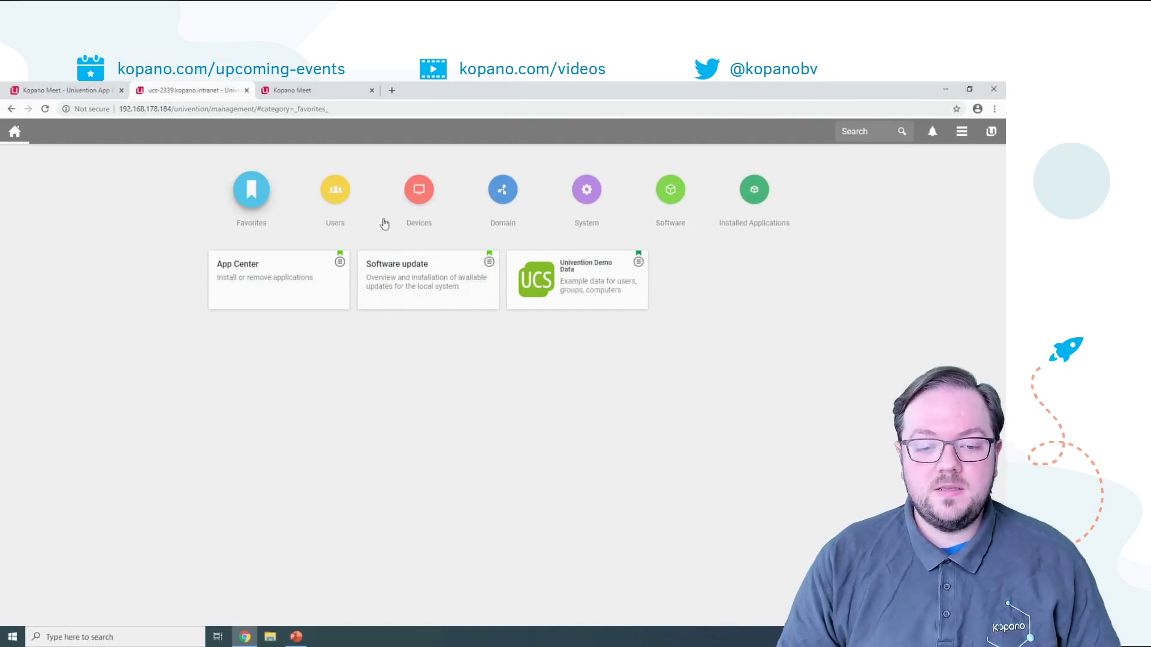
pyautogui.click(334, 188)
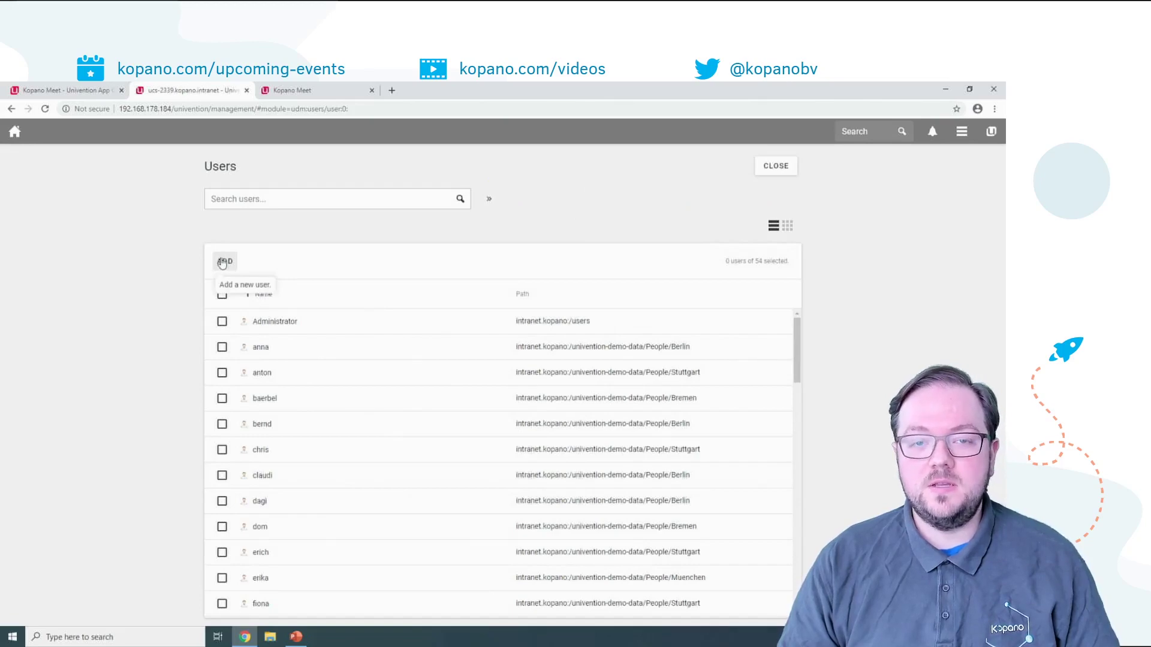
pyautogui.click(224, 261)
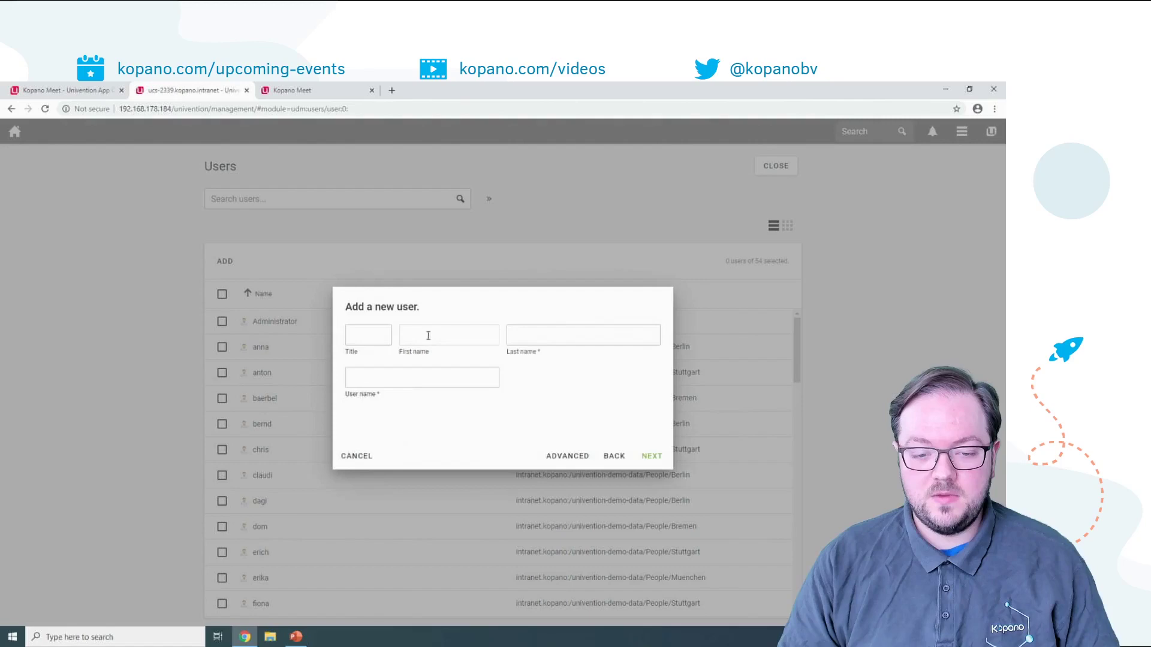
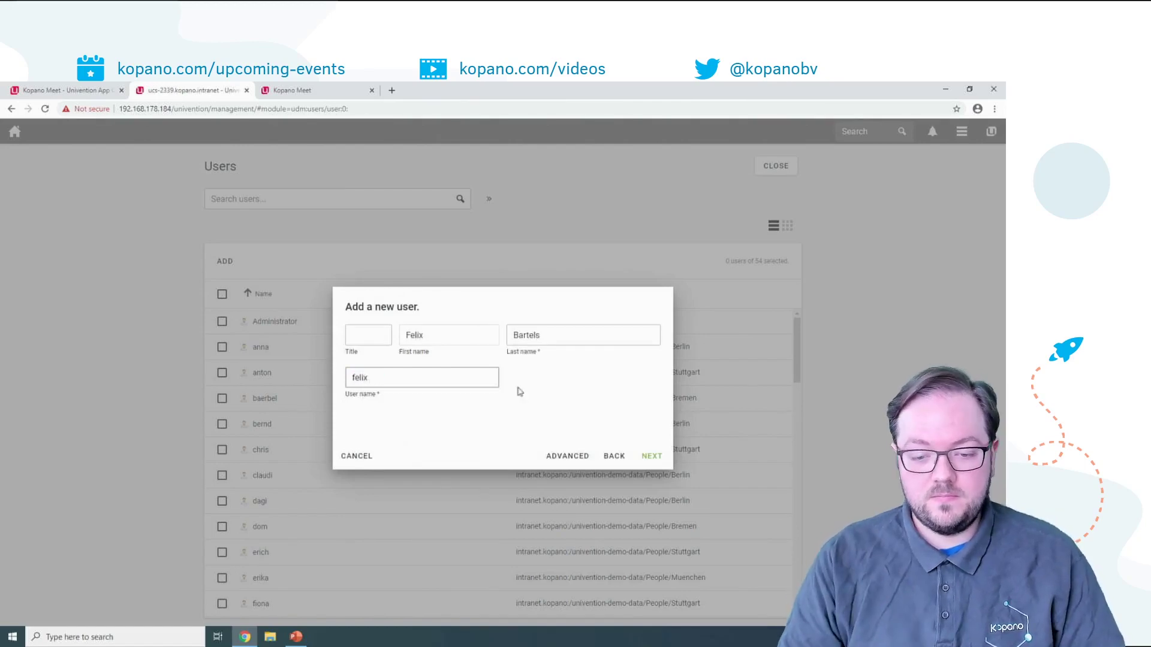
pyautogui.click(651, 455)
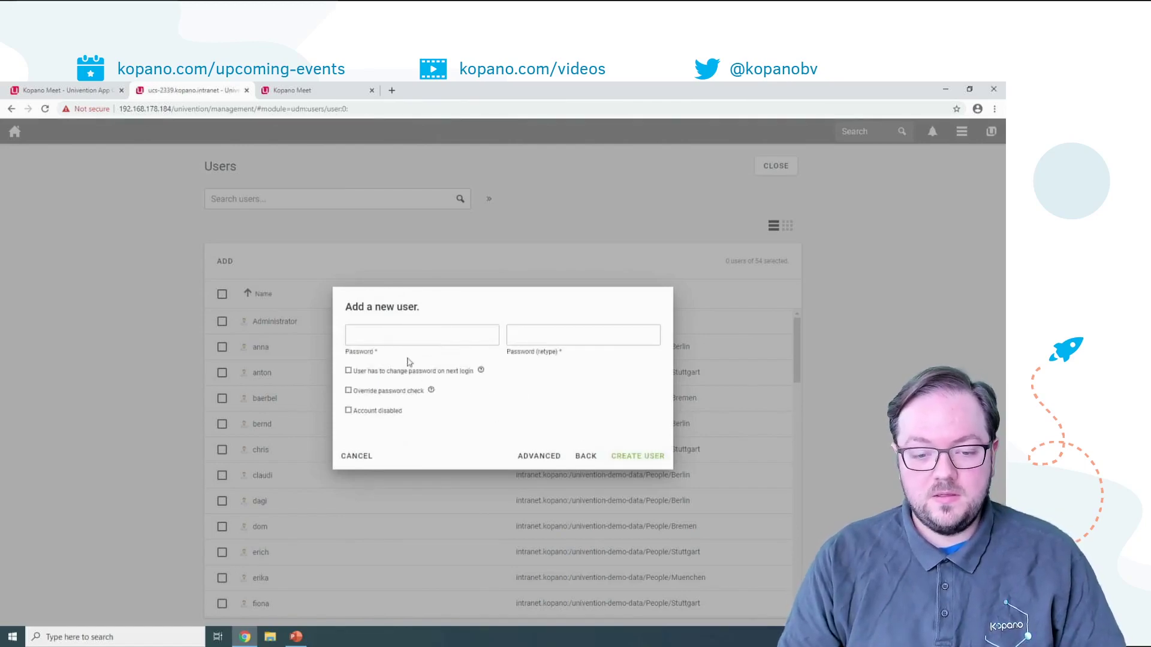
# Give felix a password, create the account, and list the installed applications.
pyautogui.write('•••••')
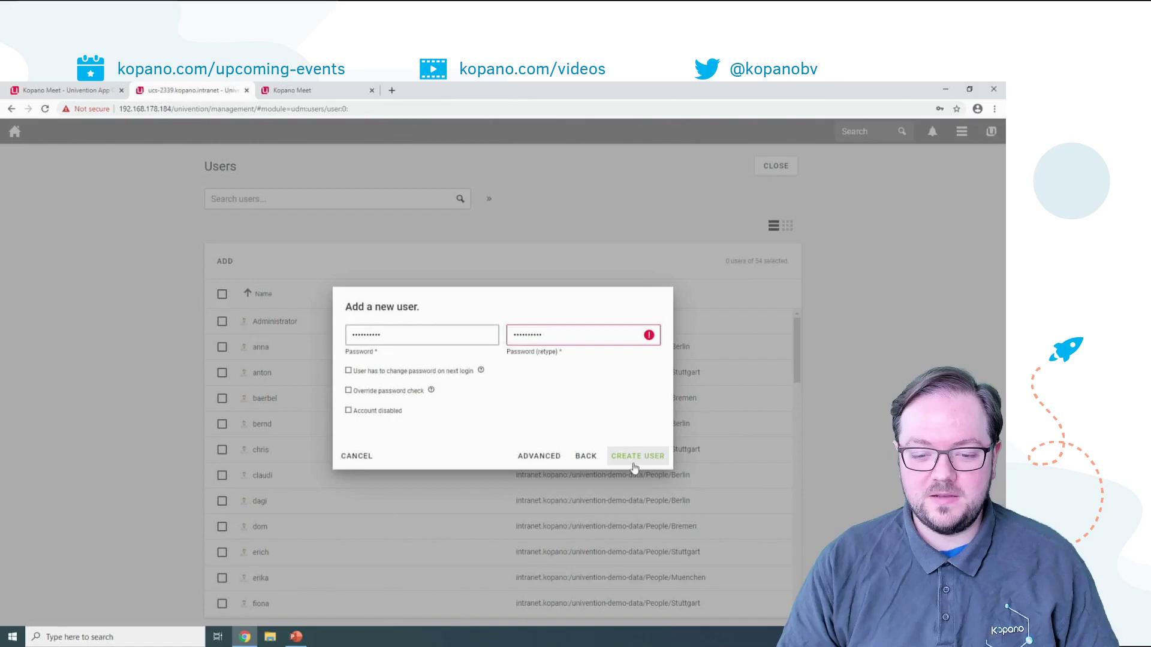
pyautogui.click(638, 456)
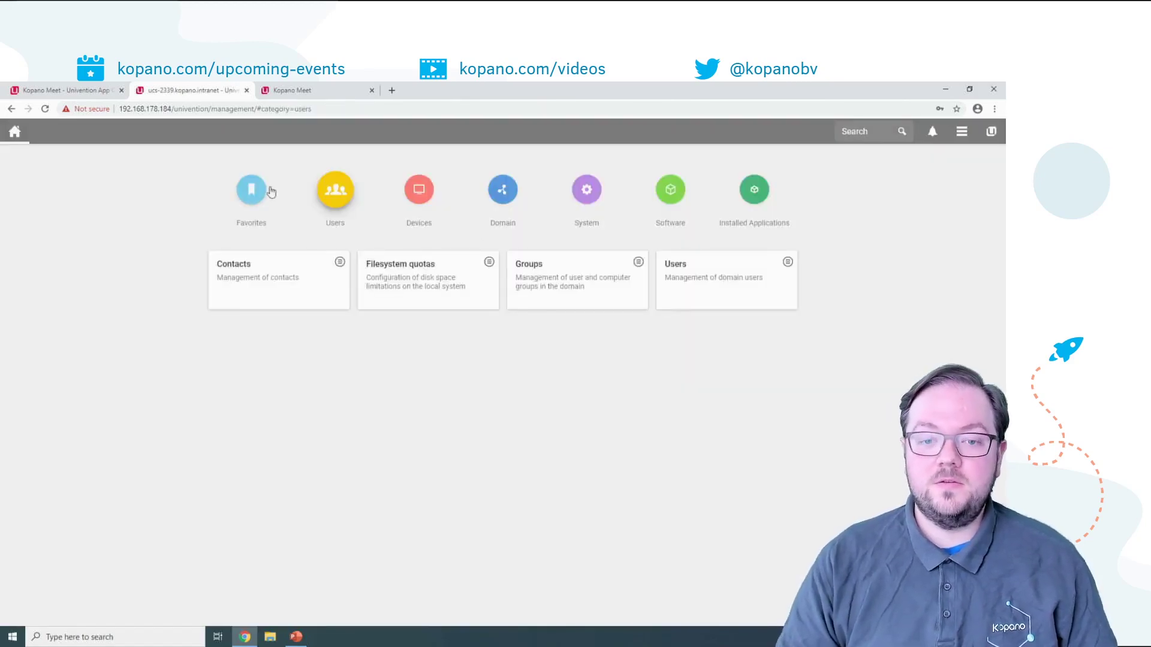
pyautogui.moveTo(755, 190)
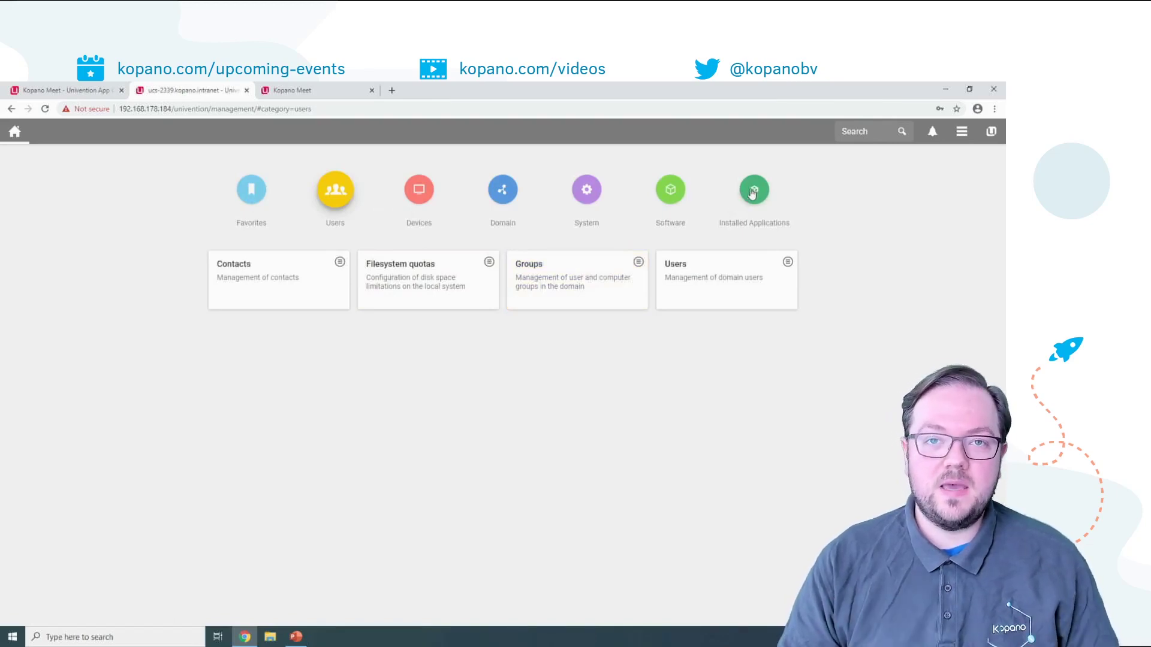
pyautogui.click(754, 189)
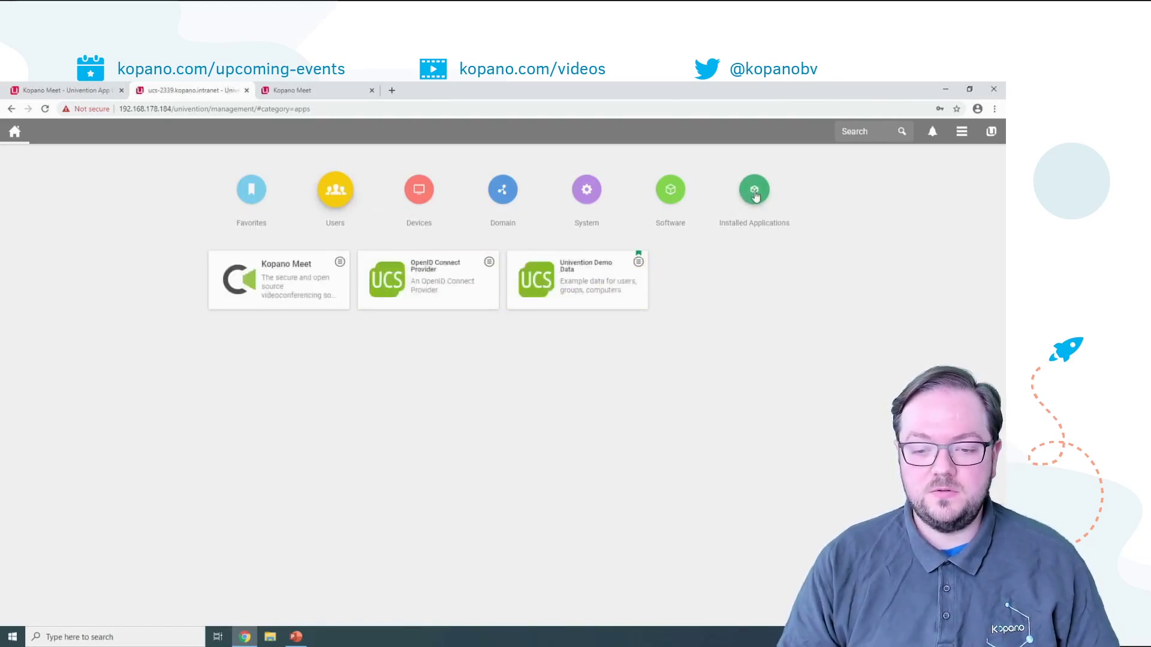
pyautogui.moveTo(271, 280)
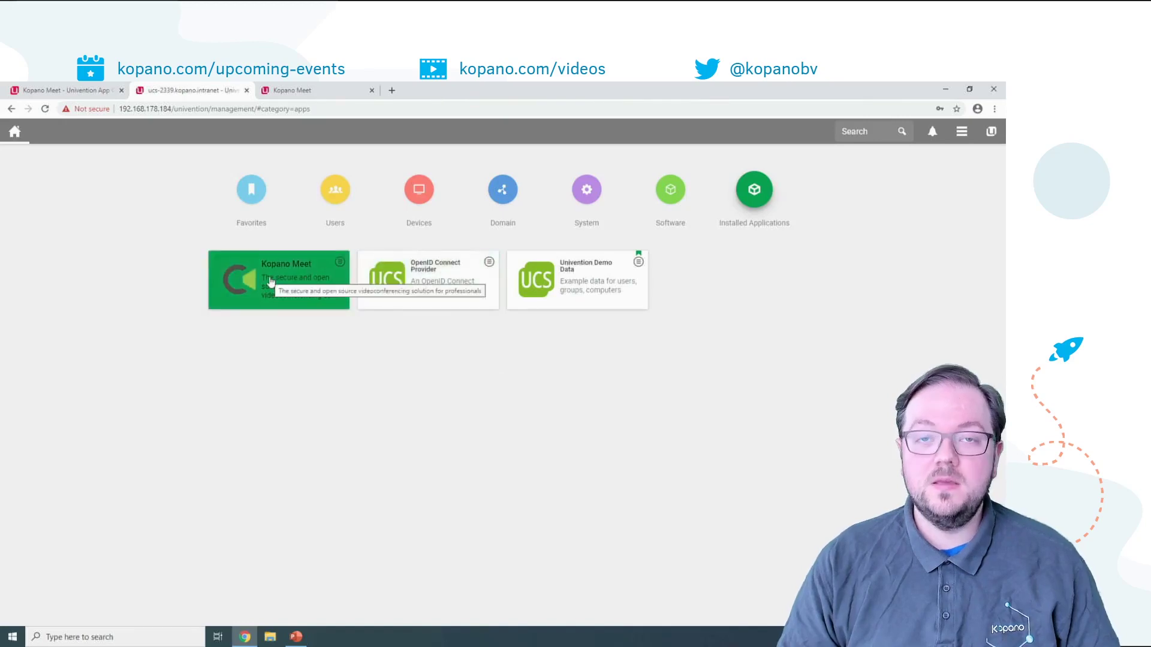
# Select the Kopano Meet server under domain-wide installations and view its guest and TURN settings.
pyautogui.click(278, 279)
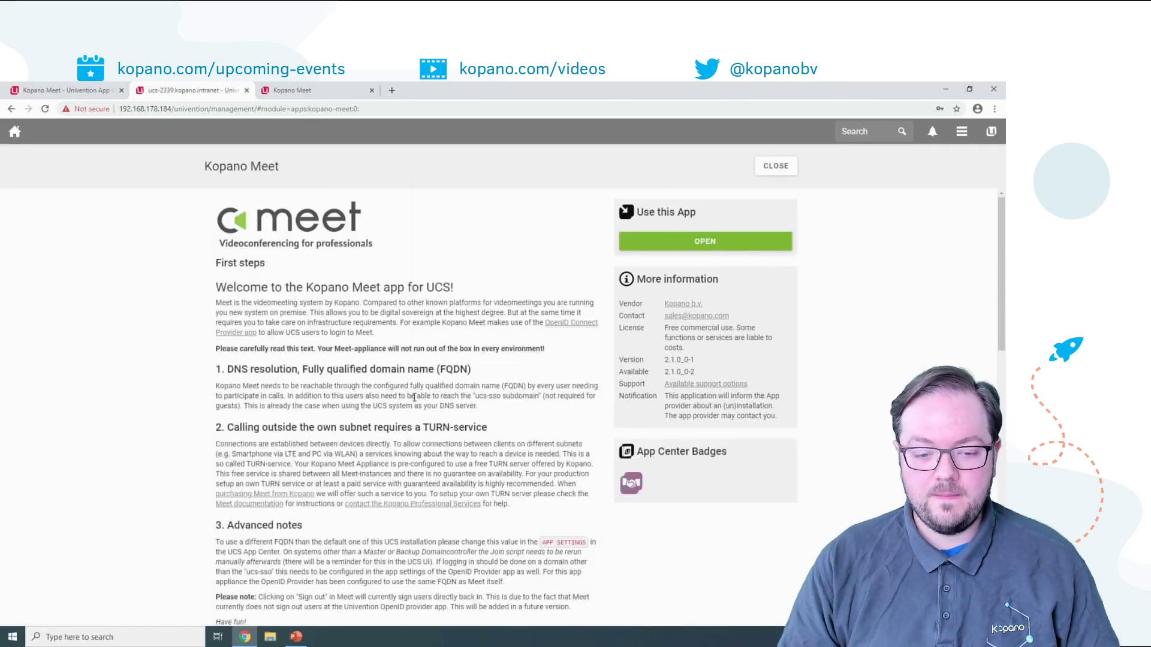
pyautogui.scroll(-3)
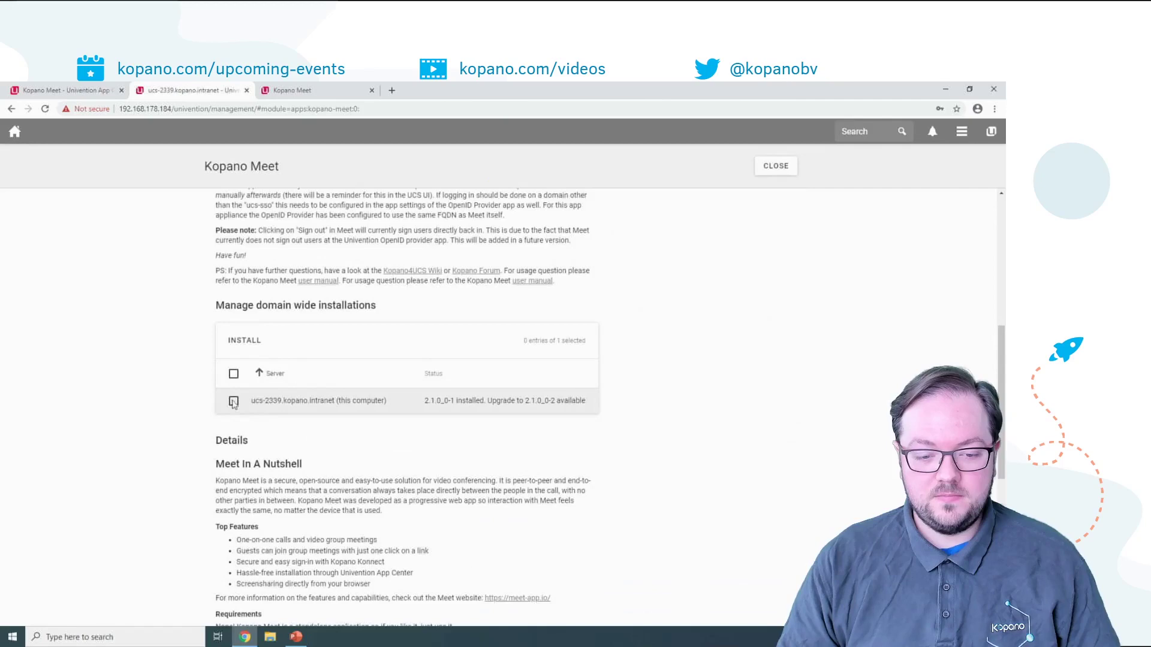
pyautogui.click(233, 400)
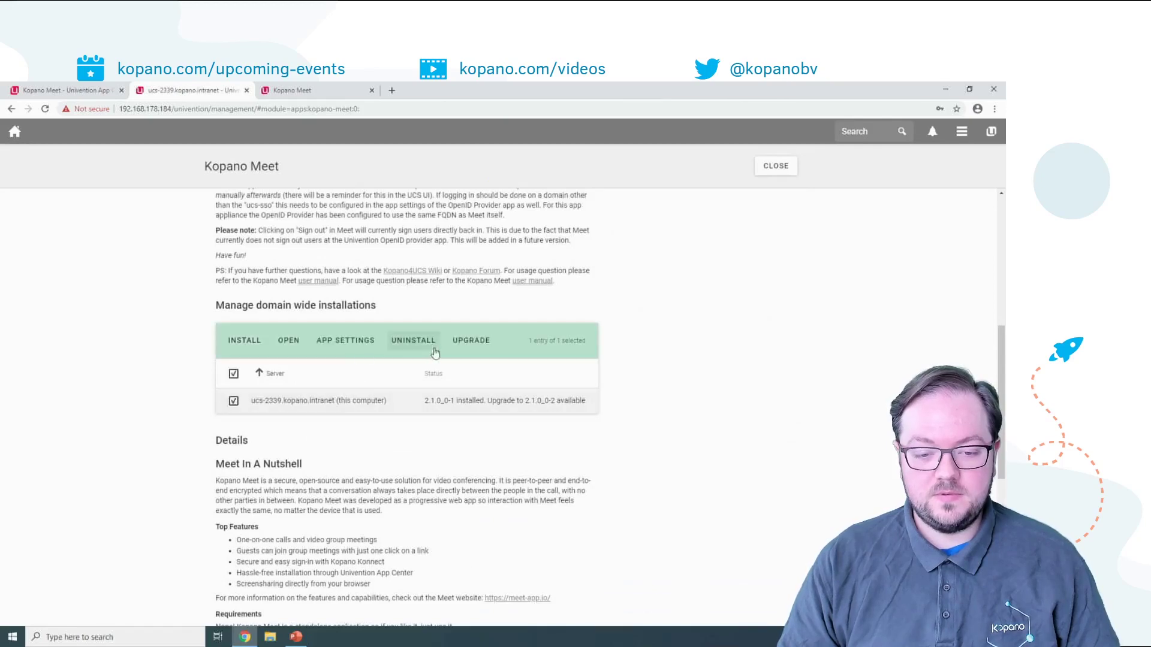
pyautogui.click(346, 340)
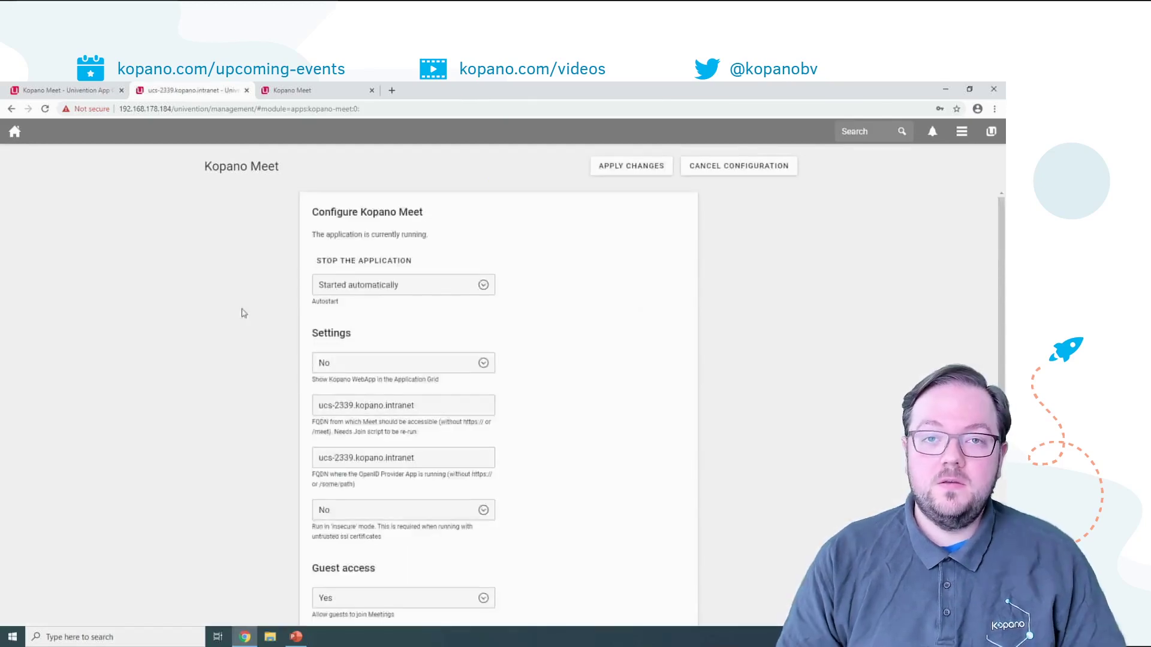
pyautogui.scroll(-3)
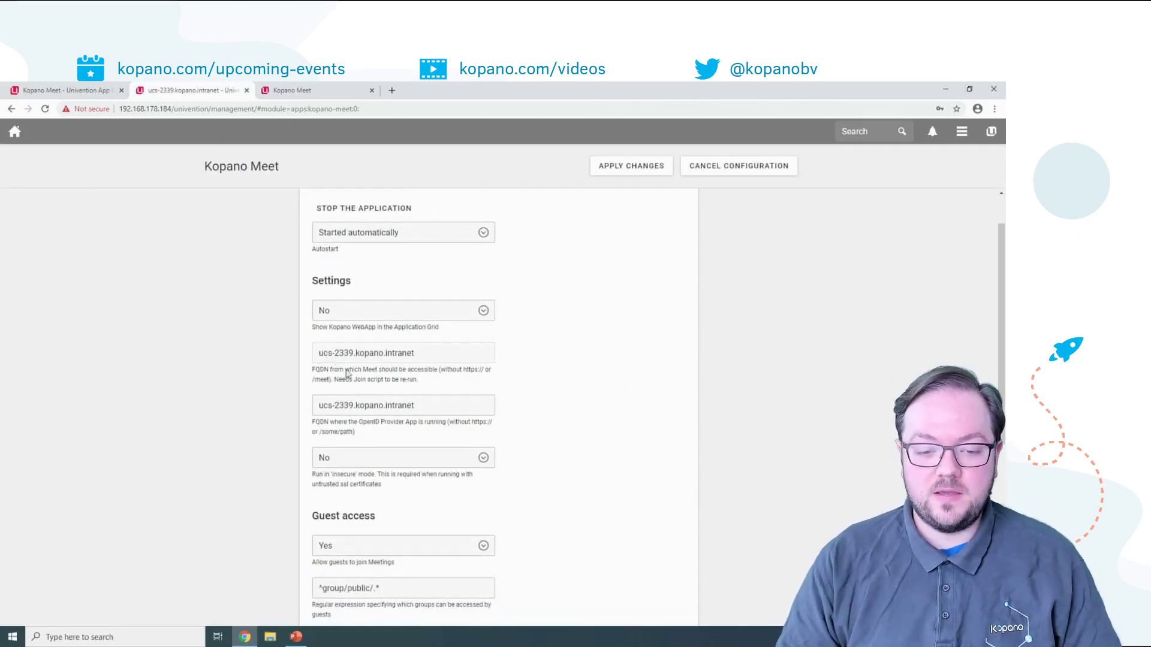
pyautogui.scroll(-3)
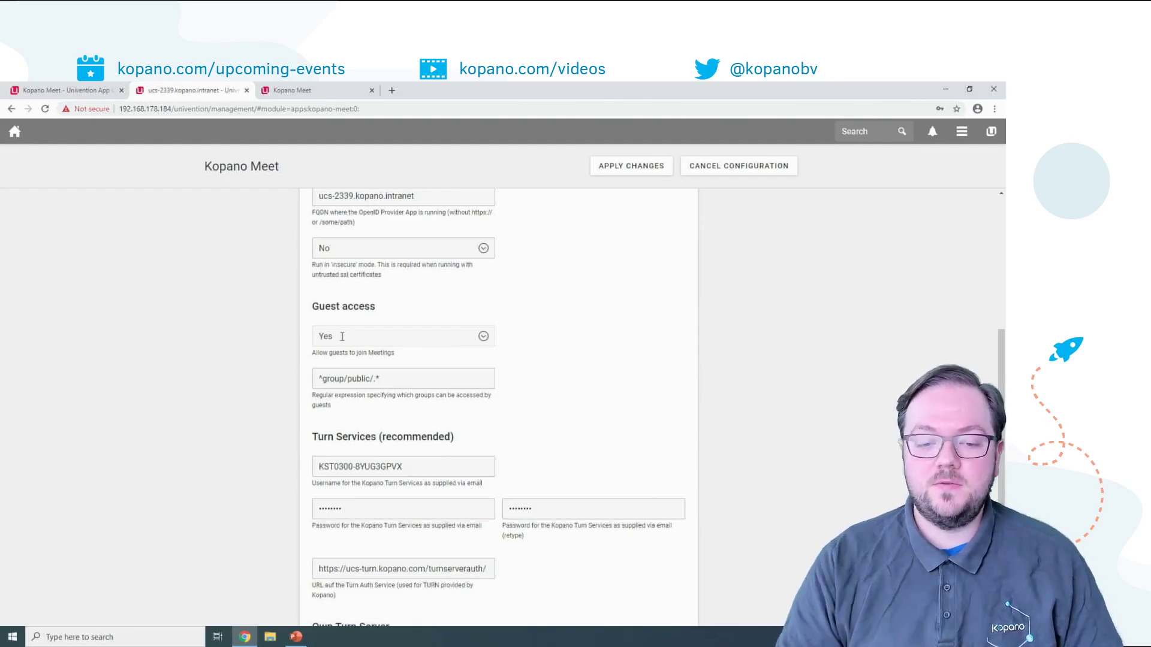
pyautogui.click(403, 336)
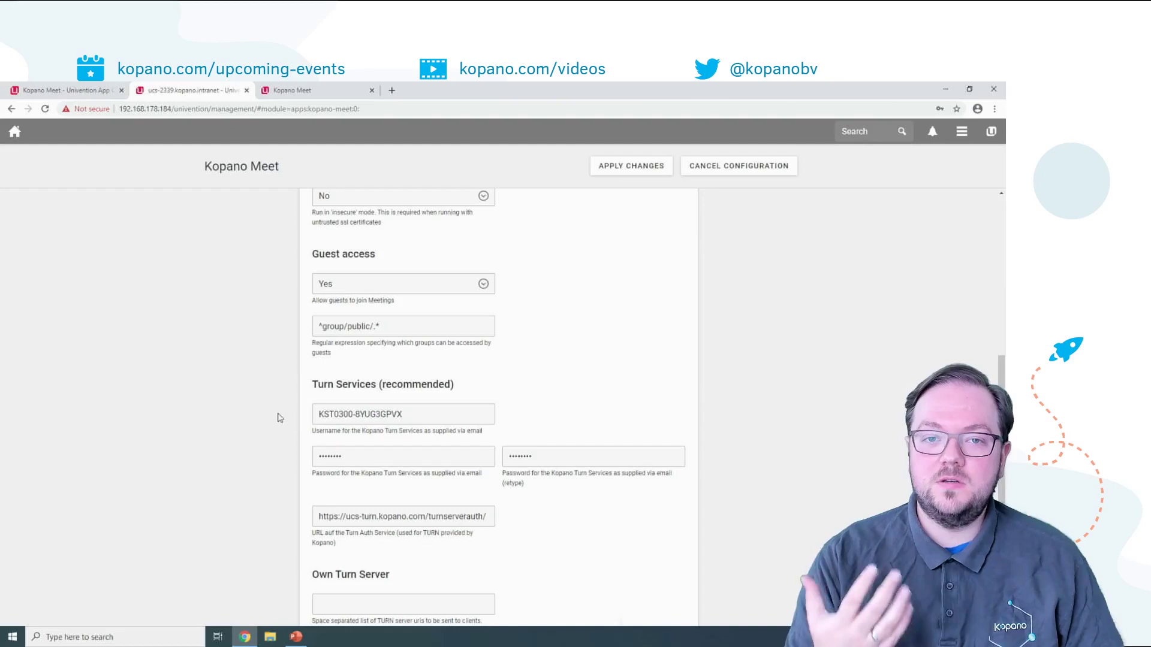
pyautogui.scroll(-3)
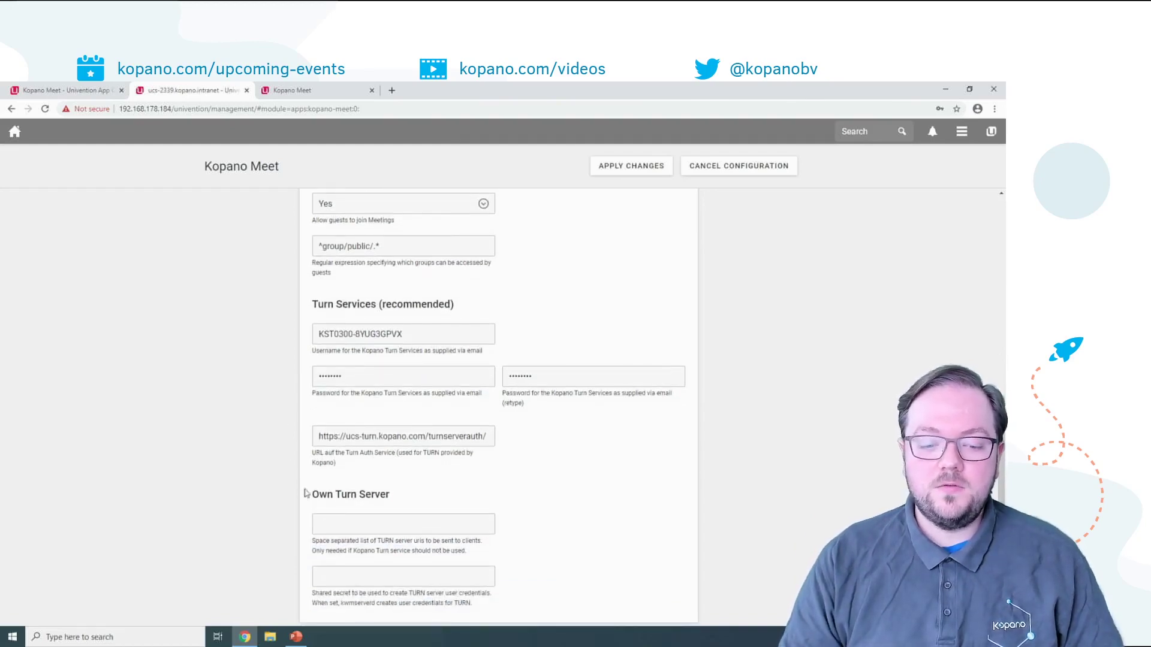
pyautogui.moveTo(268, 509)
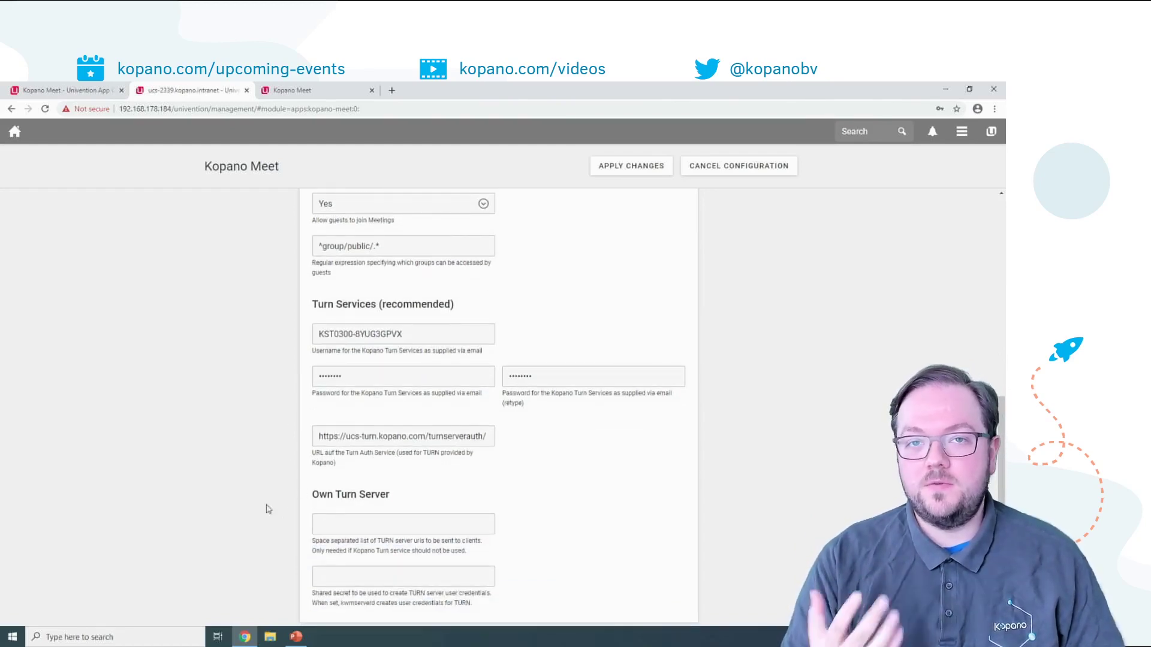
pyautogui.moveTo(372, 537)
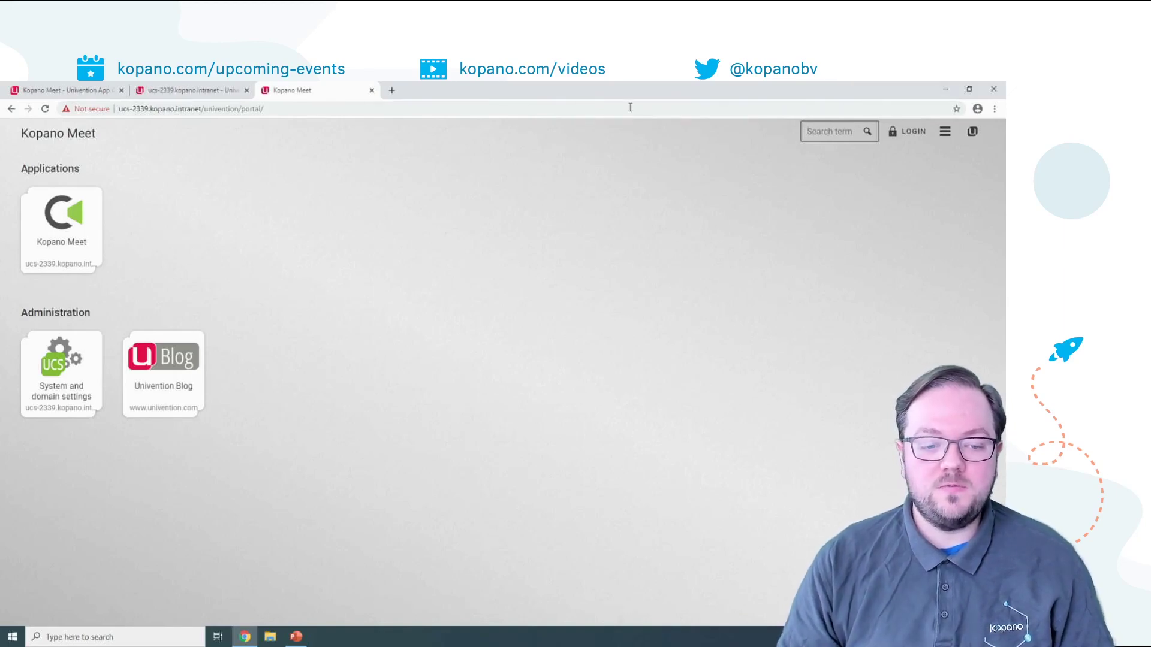
pyautogui.moveTo(81, 238)
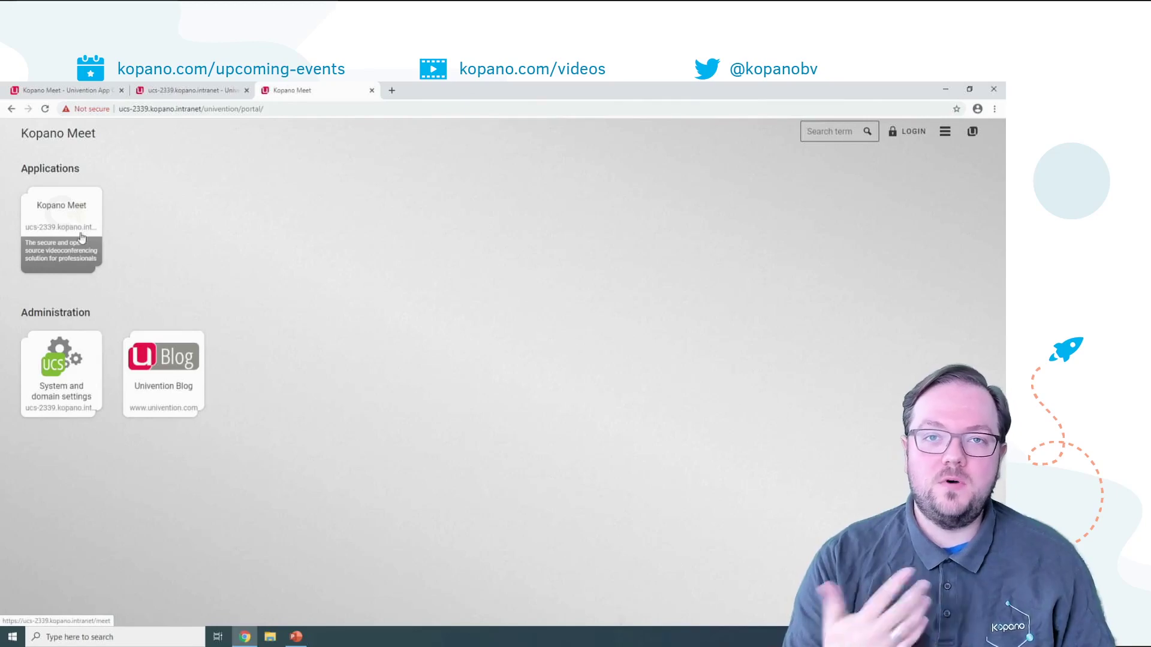
# Launch Kopano Meet from the portal and sign in as felix.
pyautogui.click(60, 206)
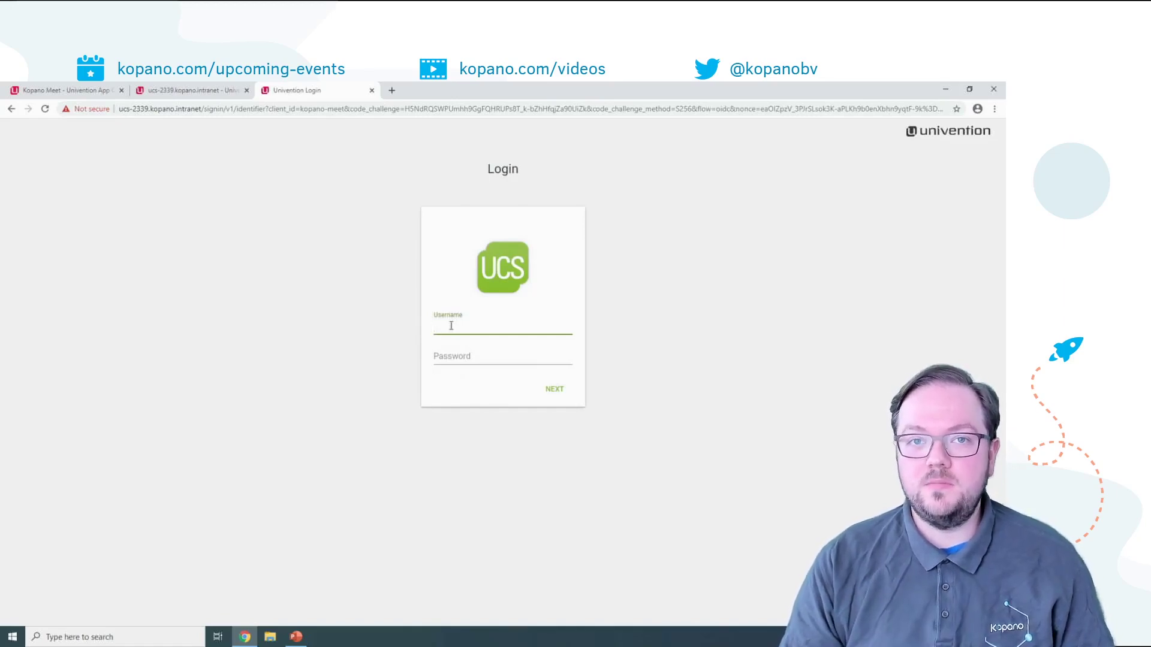
pyautogui.write('felix')
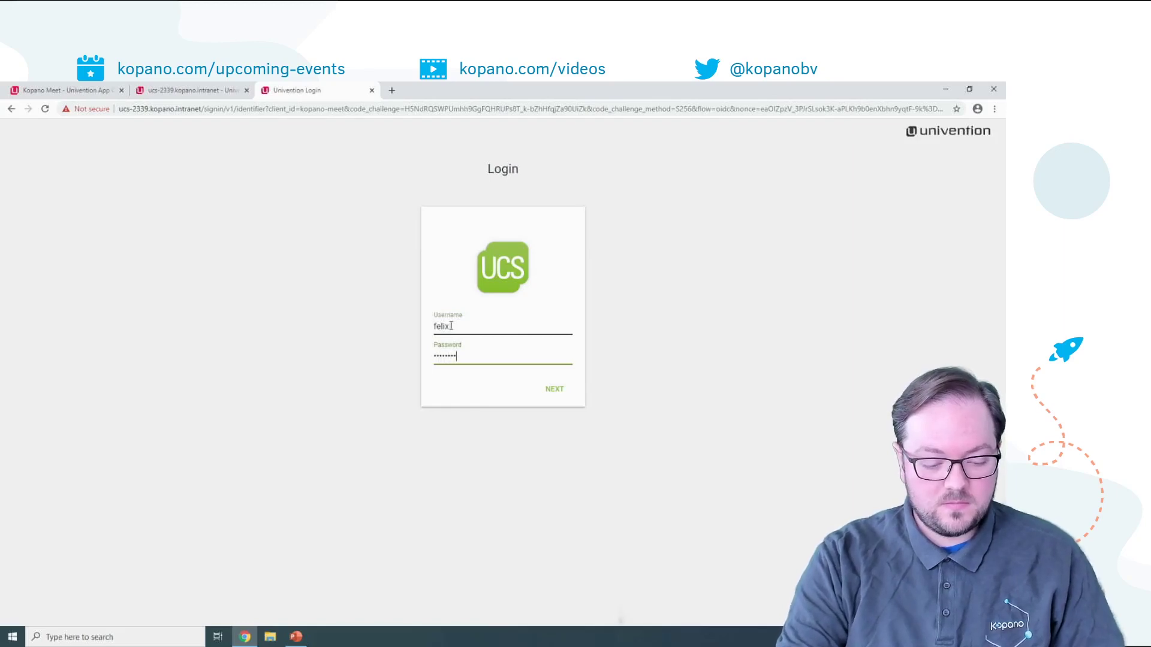
pyautogui.click(554, 389)
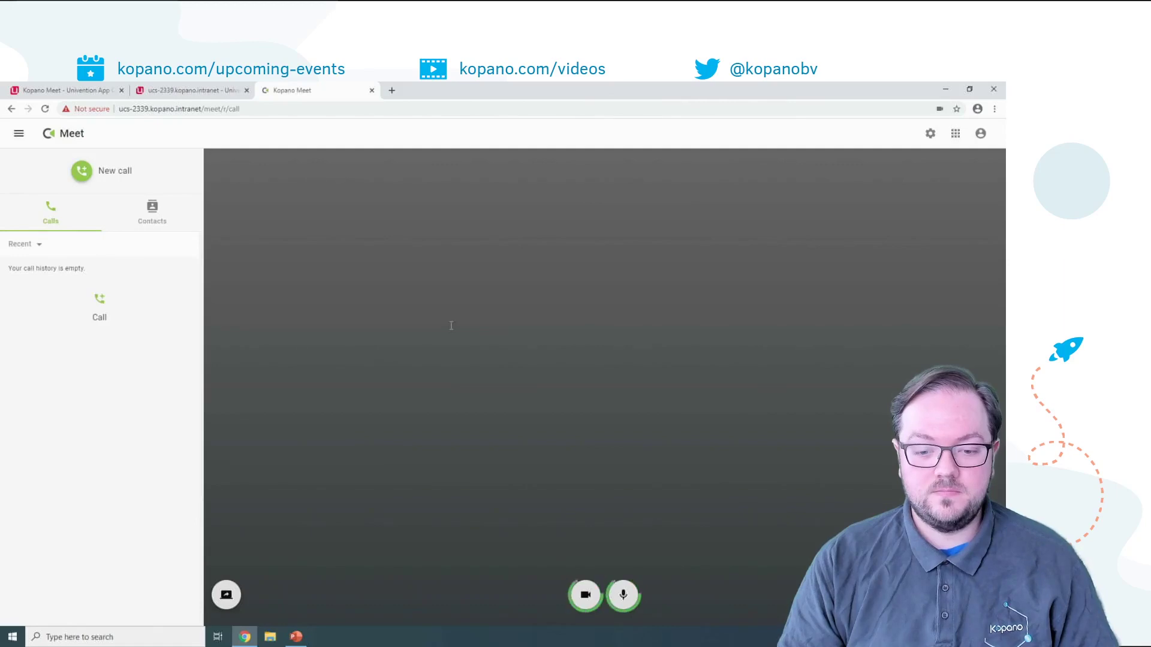
pyautogui.click(586, 595)
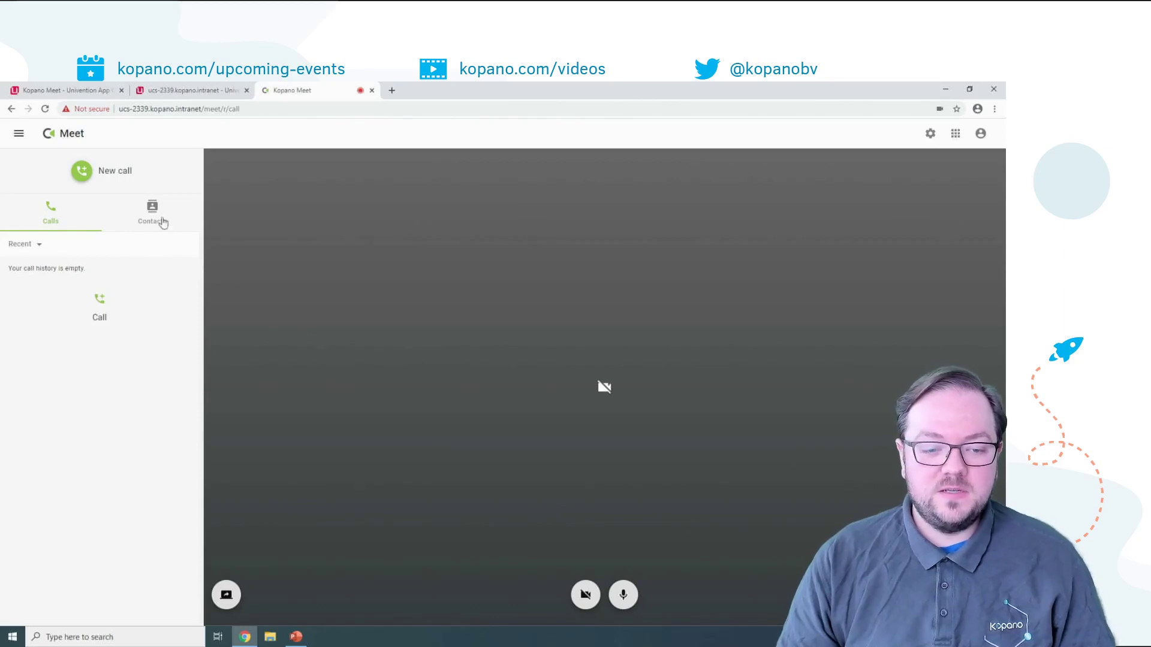
pyautogui.click(152, 213)
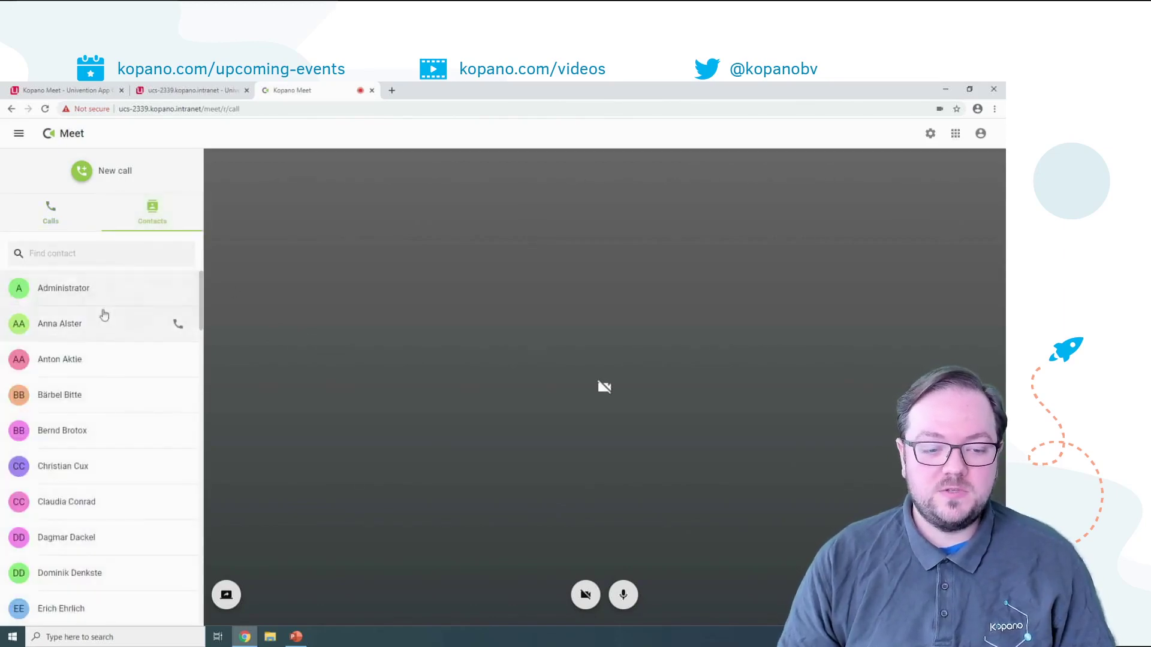
pyautogui.scroll(-3)
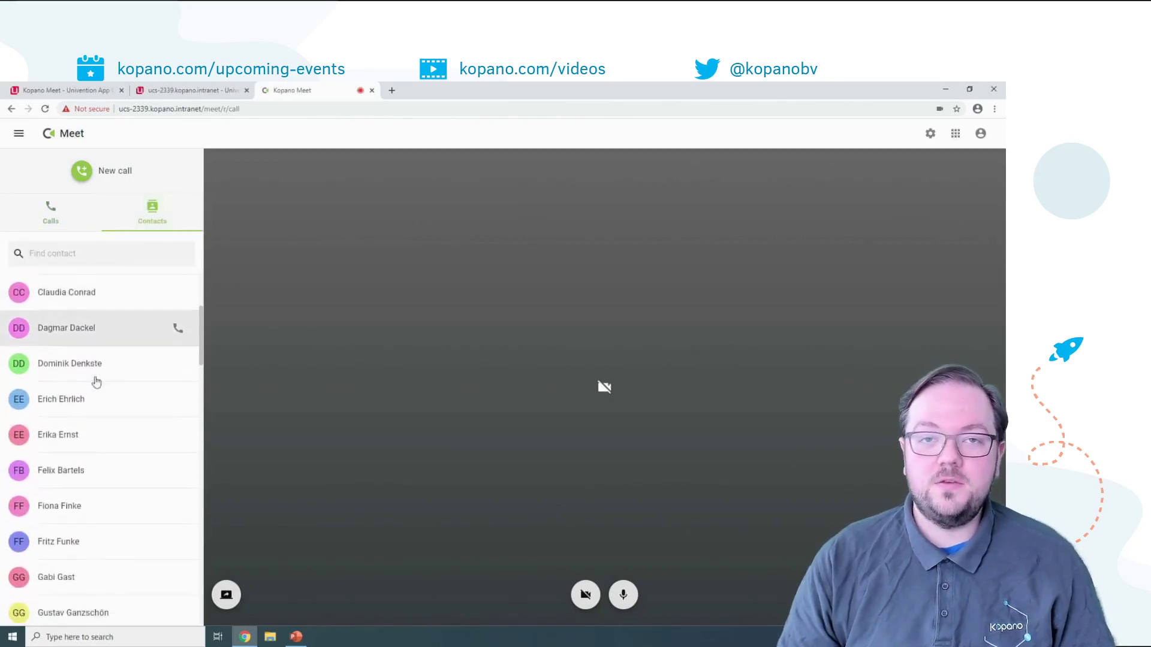
pyautogui.scroll(-3)
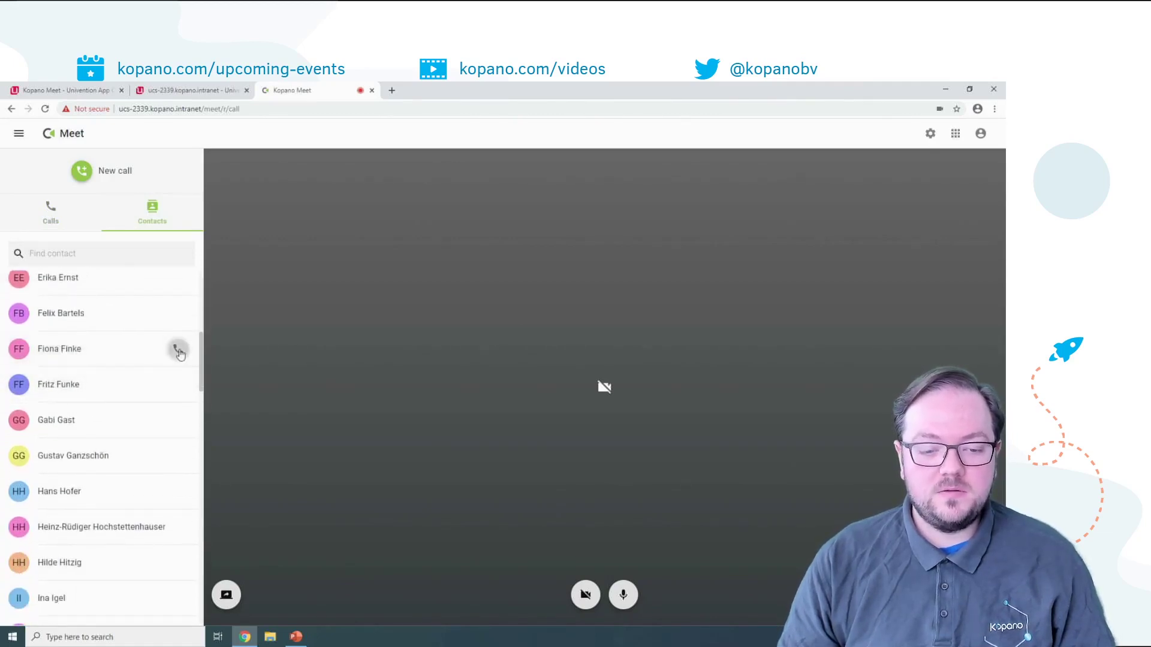
pyautogui.click(179, 352)
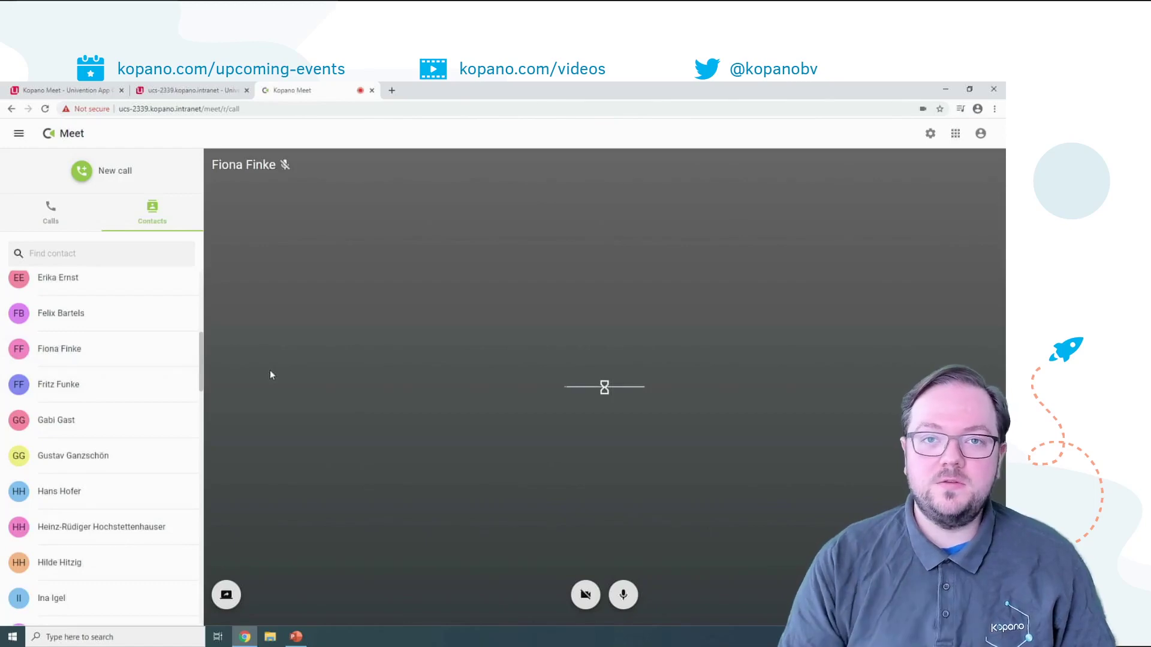
pyautogui.click(59, 349)
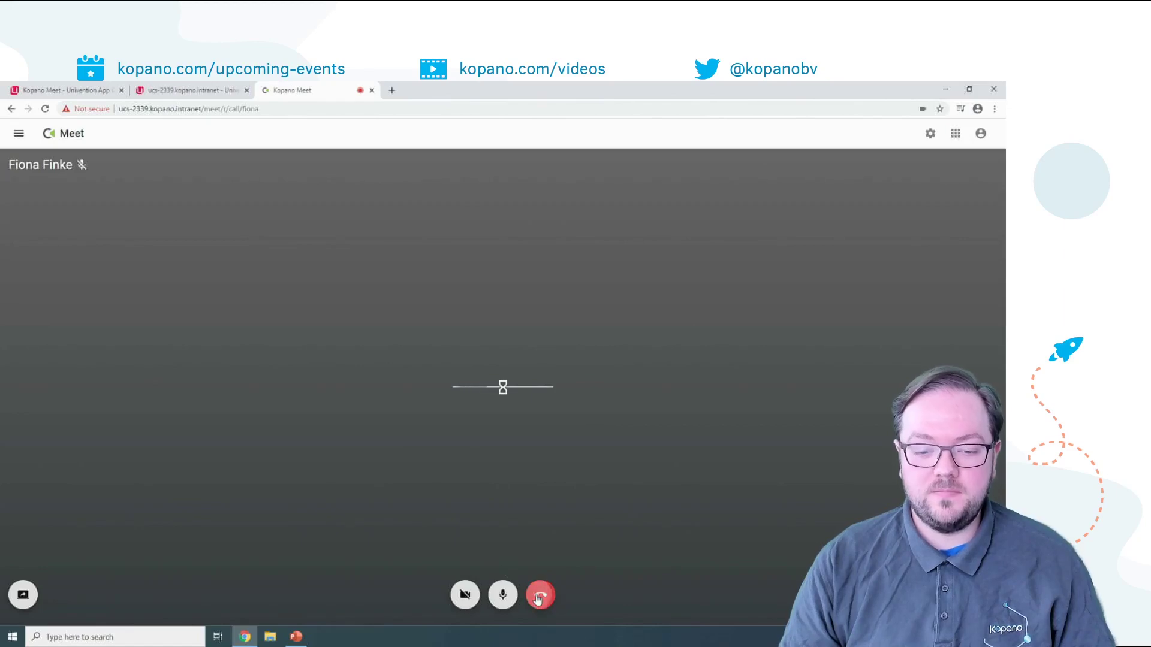
pyautogui.click(540, 595)
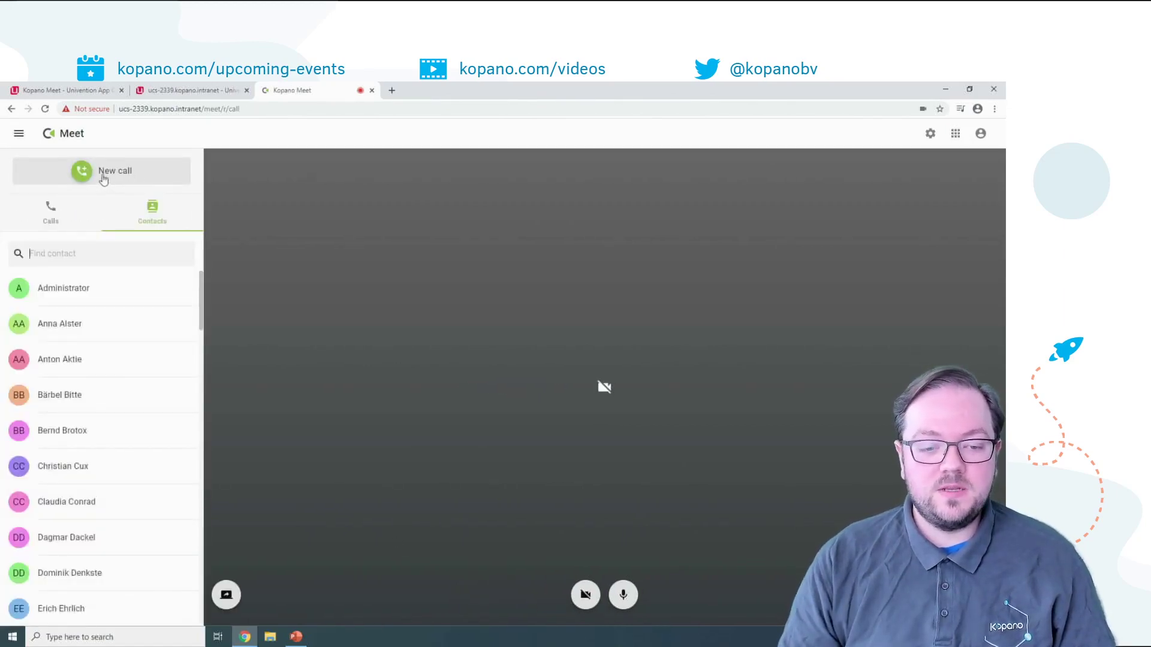
# Create the group 'My Test' with public guest access enabled and join it.
pyautogui.click(101, 172)
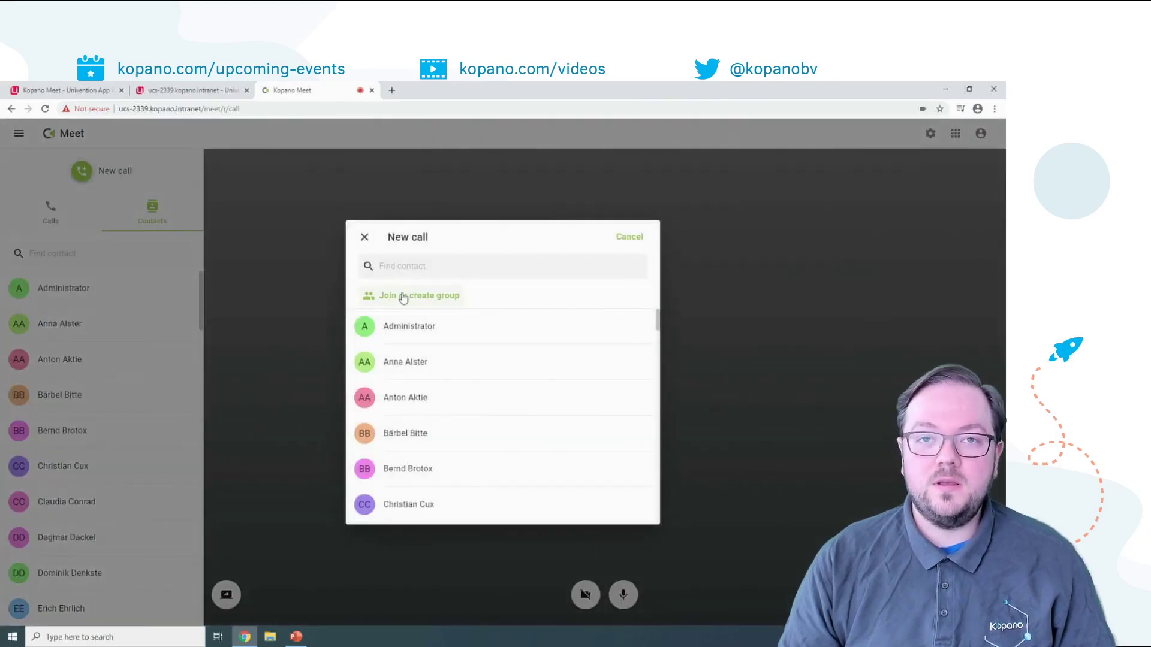
pyautogui.click(418, 295)
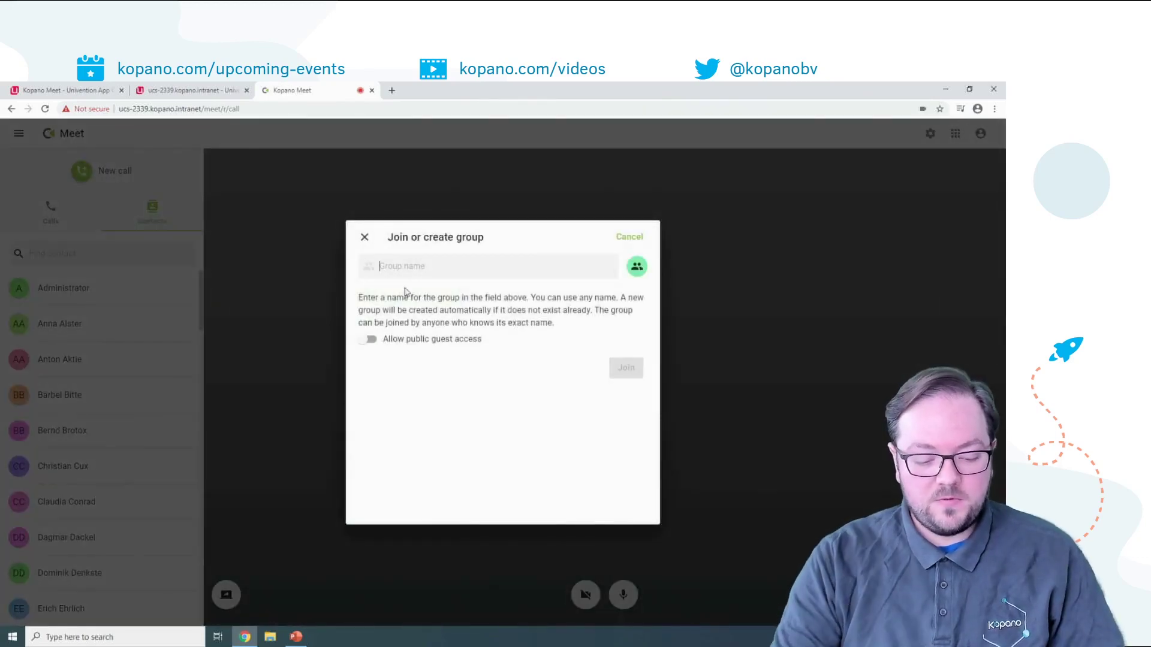
pyautogui.write('My Test')
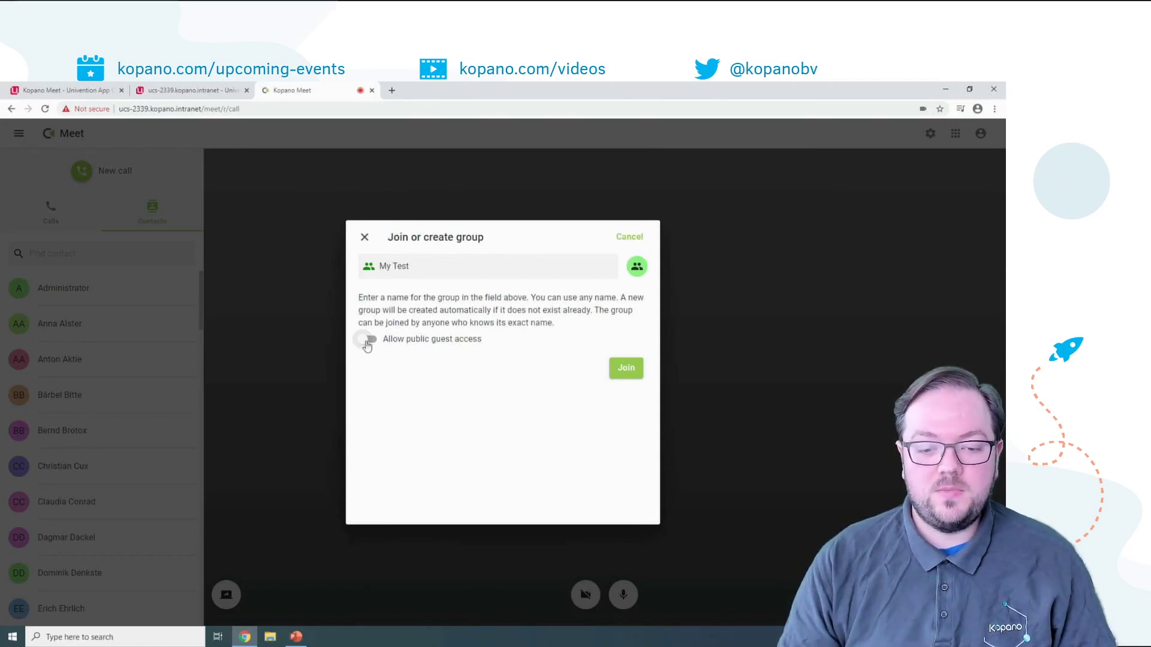
pyautogui.click(367, 339)
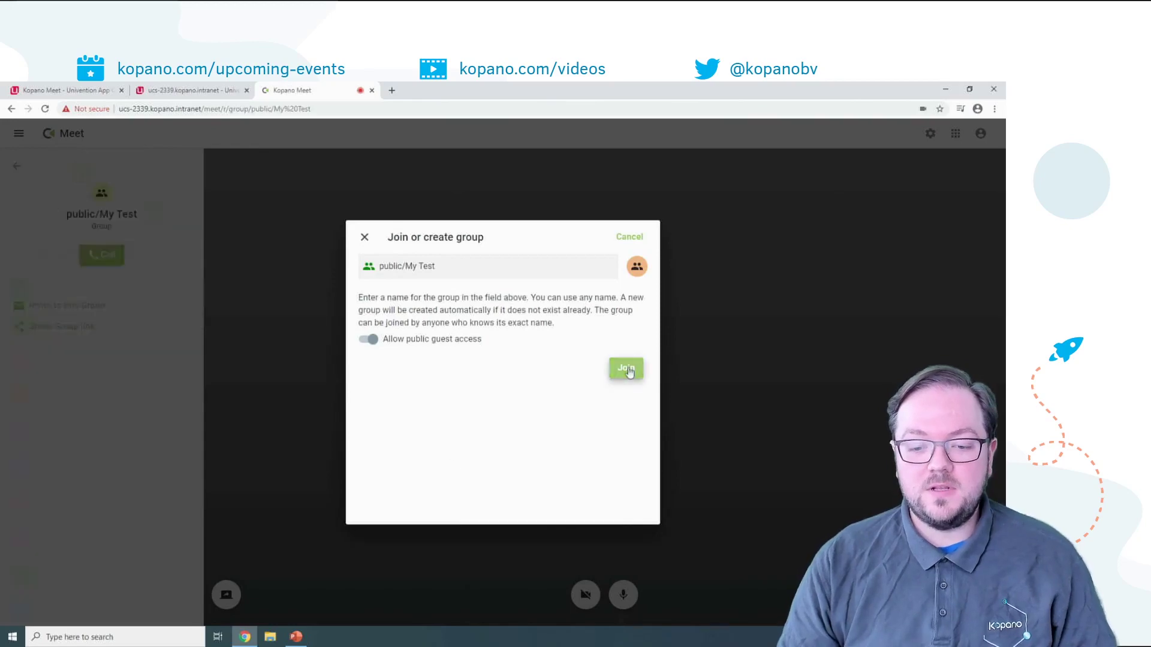
pyautogui.click(625, 368)
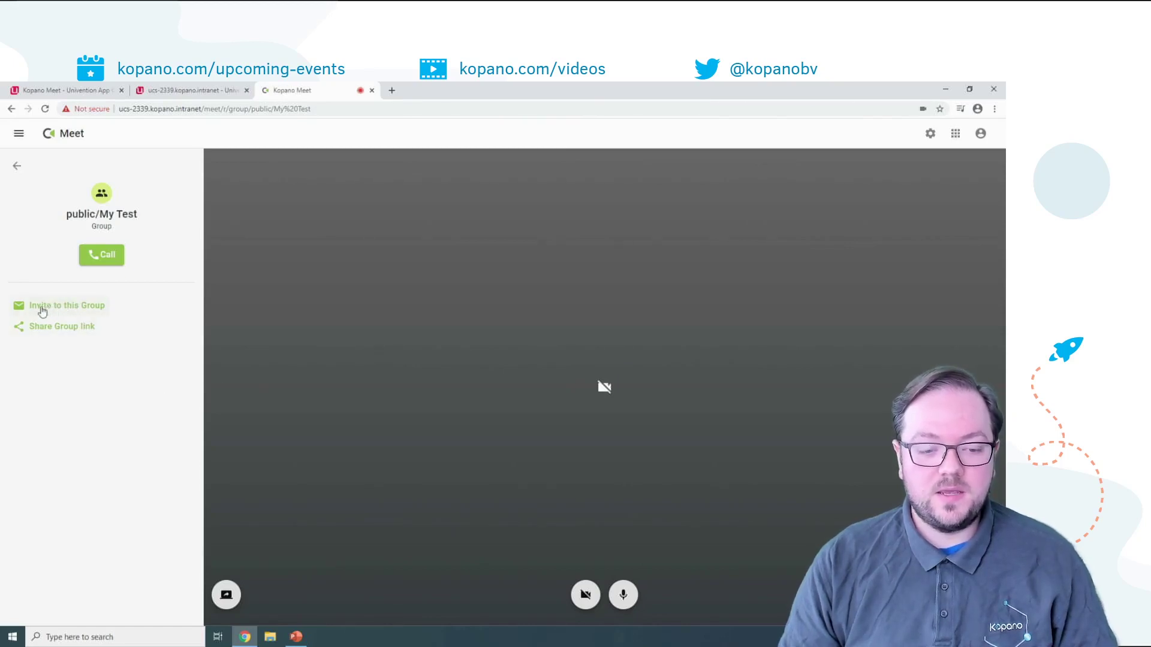
pyautogui.click(60, 305)
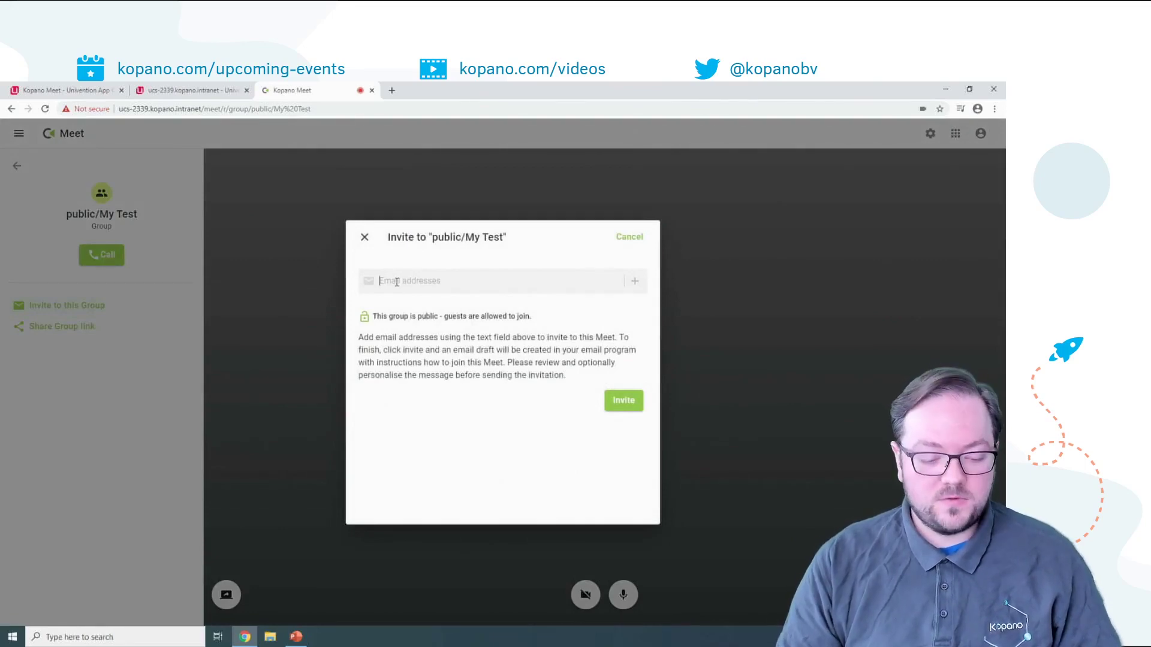
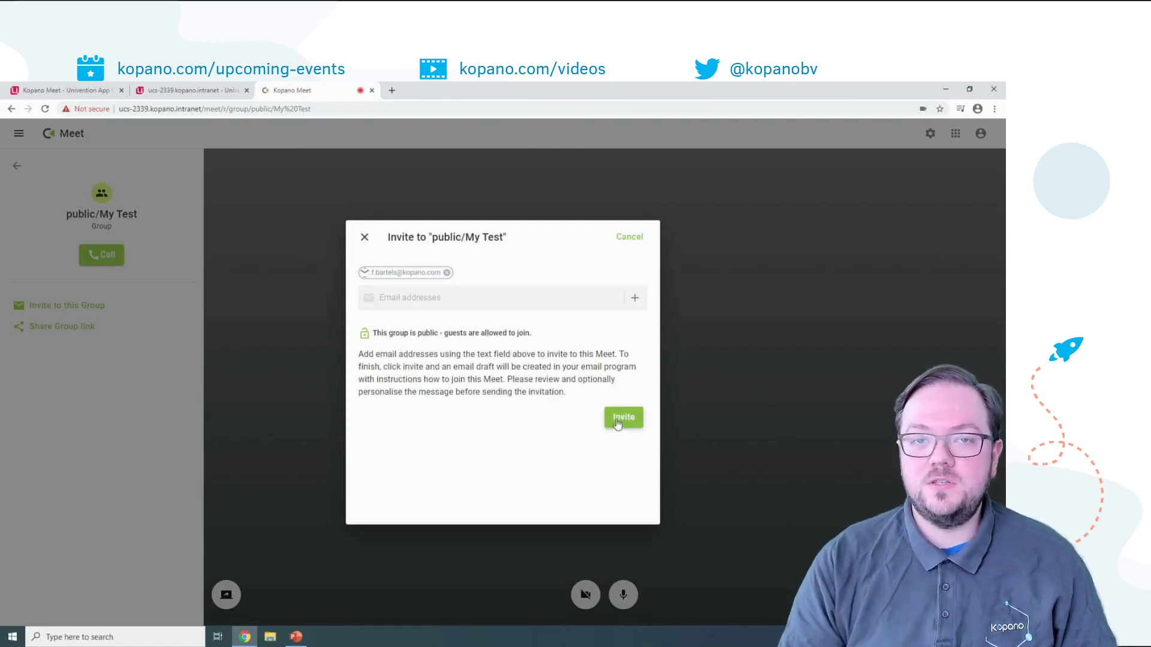
pyautogui.moveTo(606, 275)
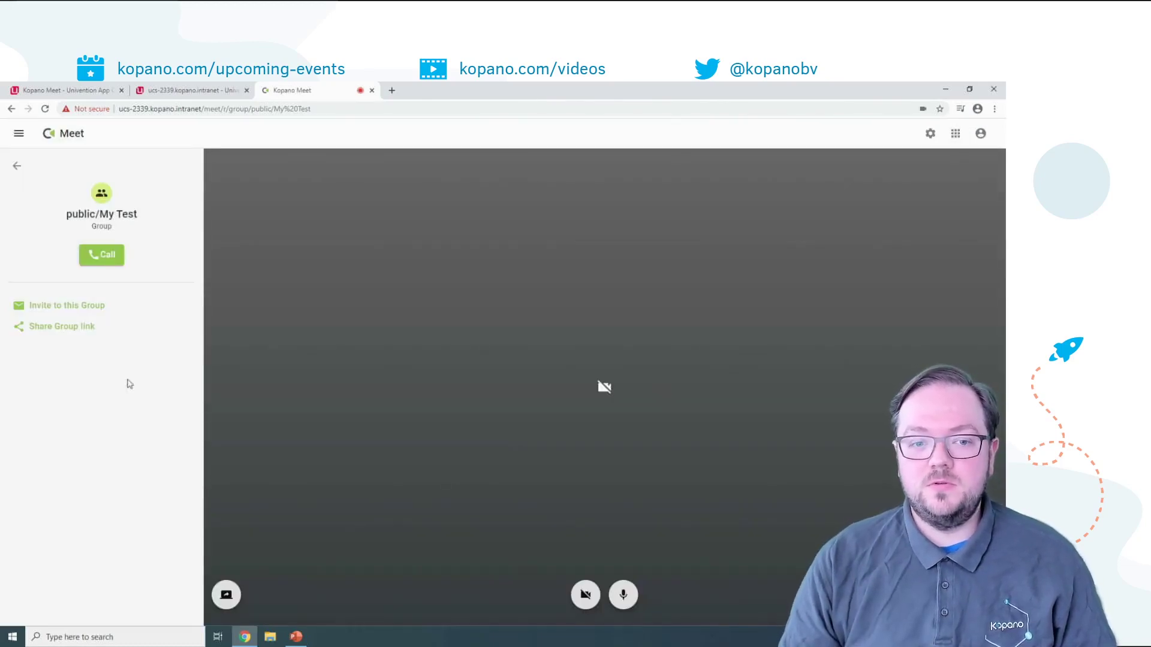
pyautogui.moveTo(49, 332)
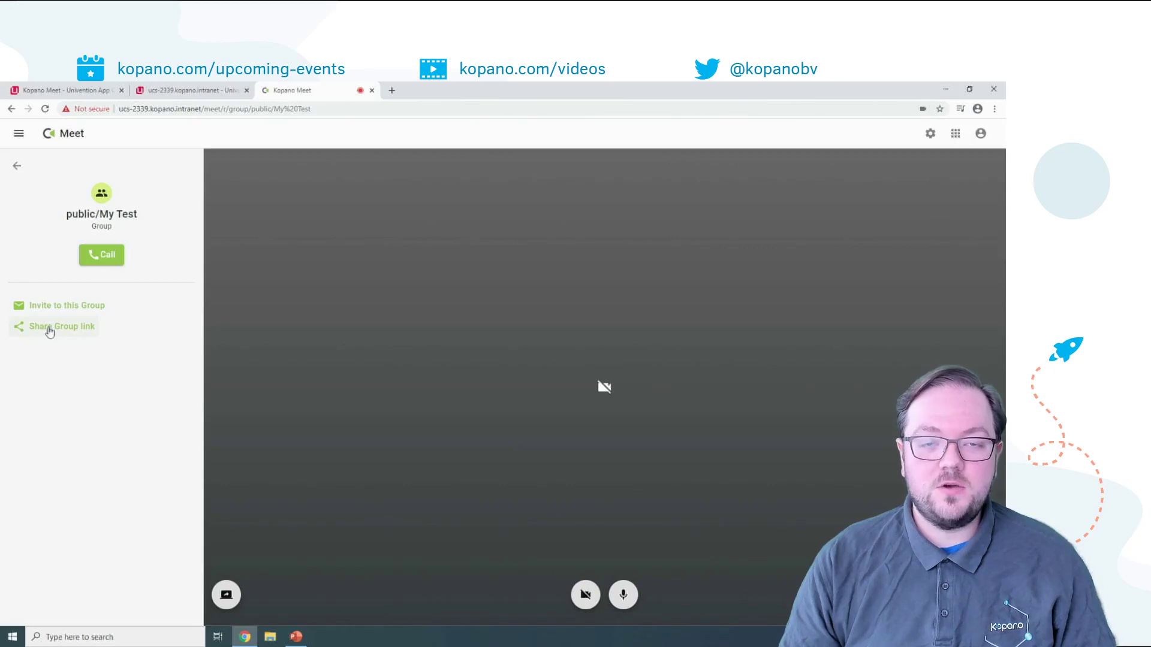
pyautogui.click(62, 326)
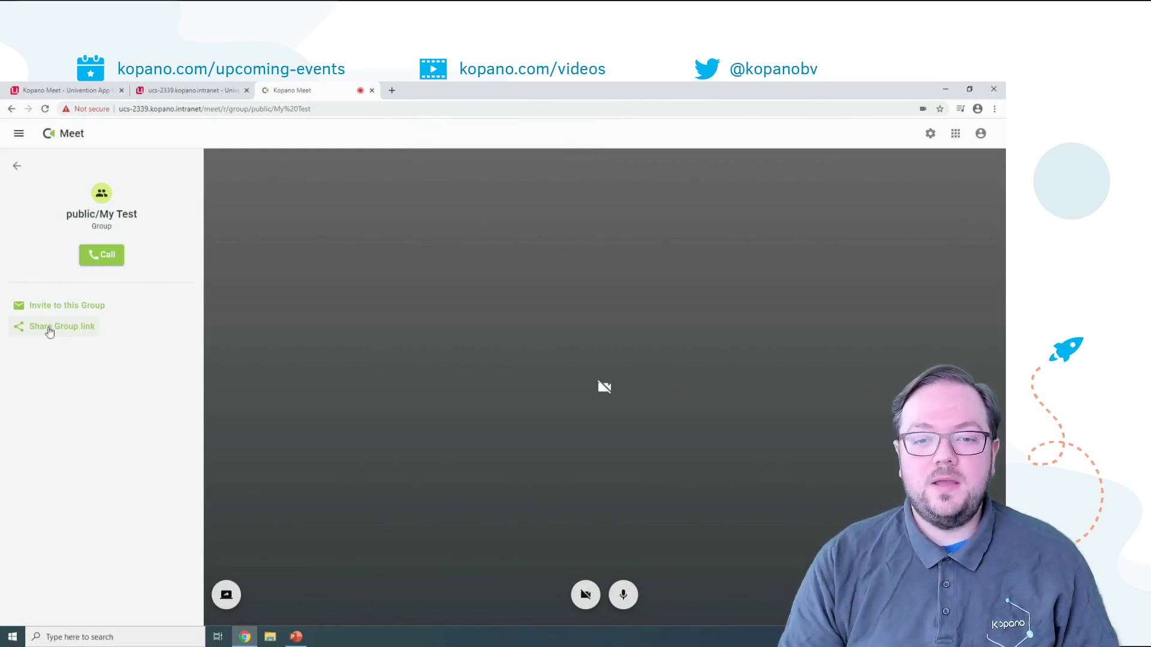
pyautogui.moveTo(239, 379)
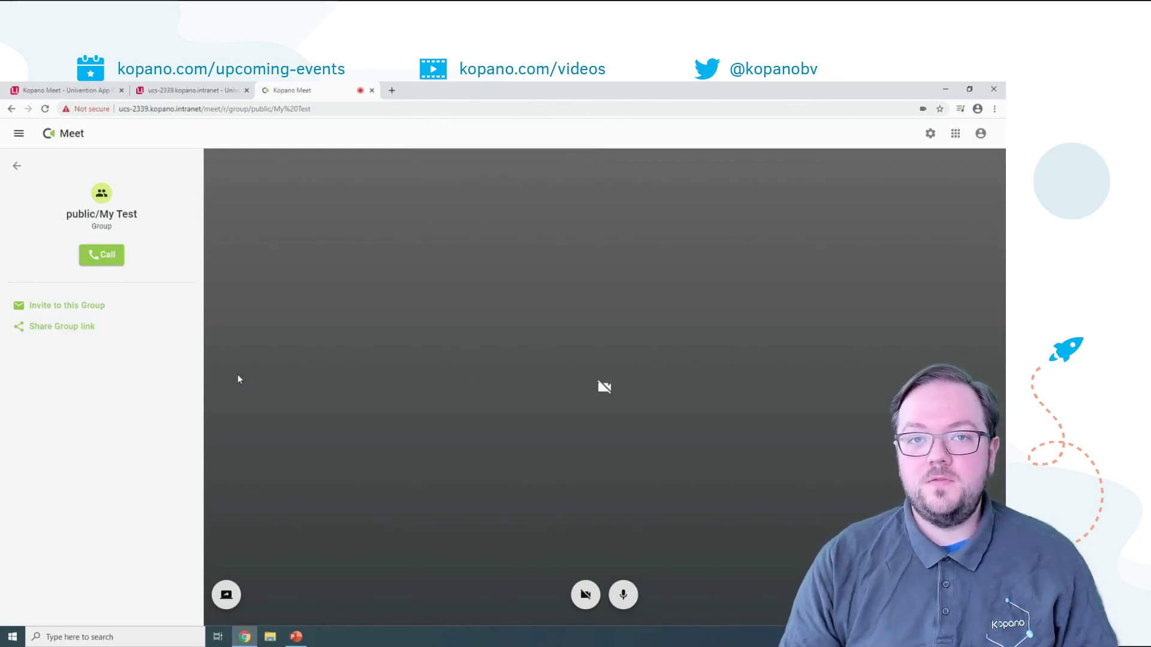
pyautogui.moveTo(839, 273)
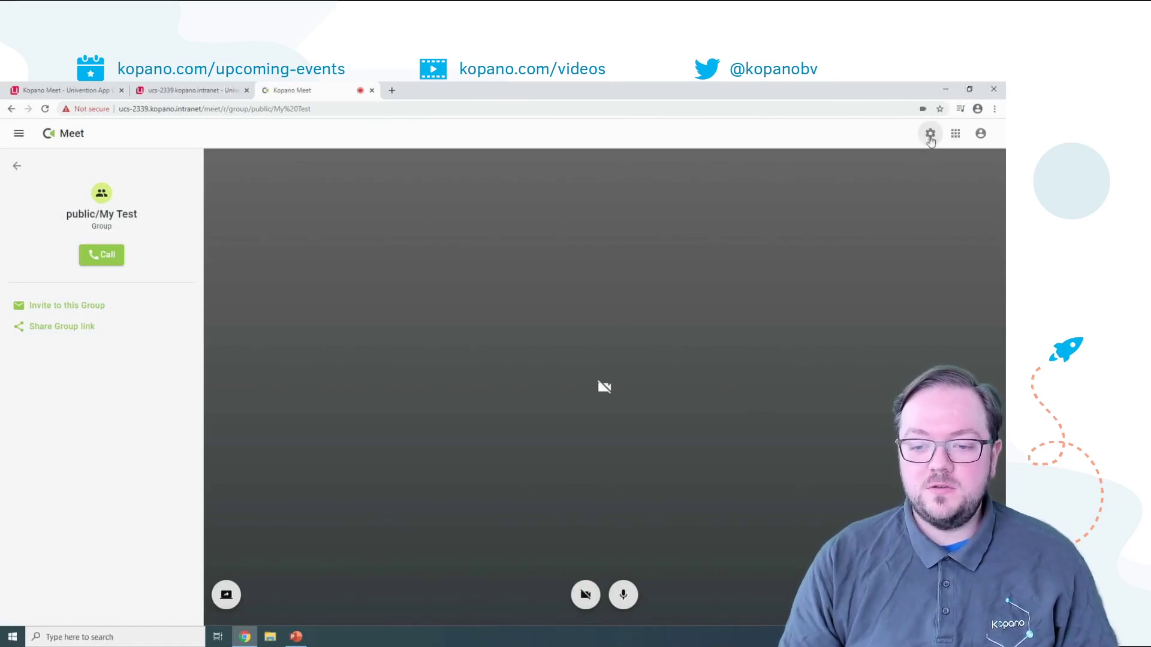
pyautogui.click(930, 133)
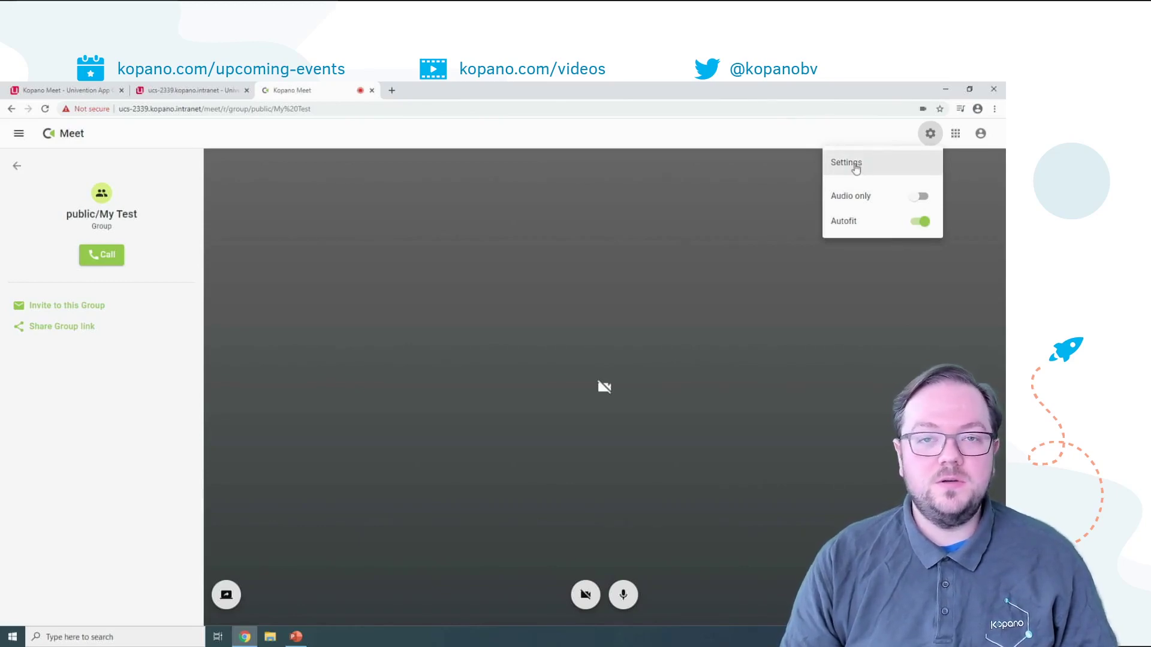
pyautogui.click(846, 162)
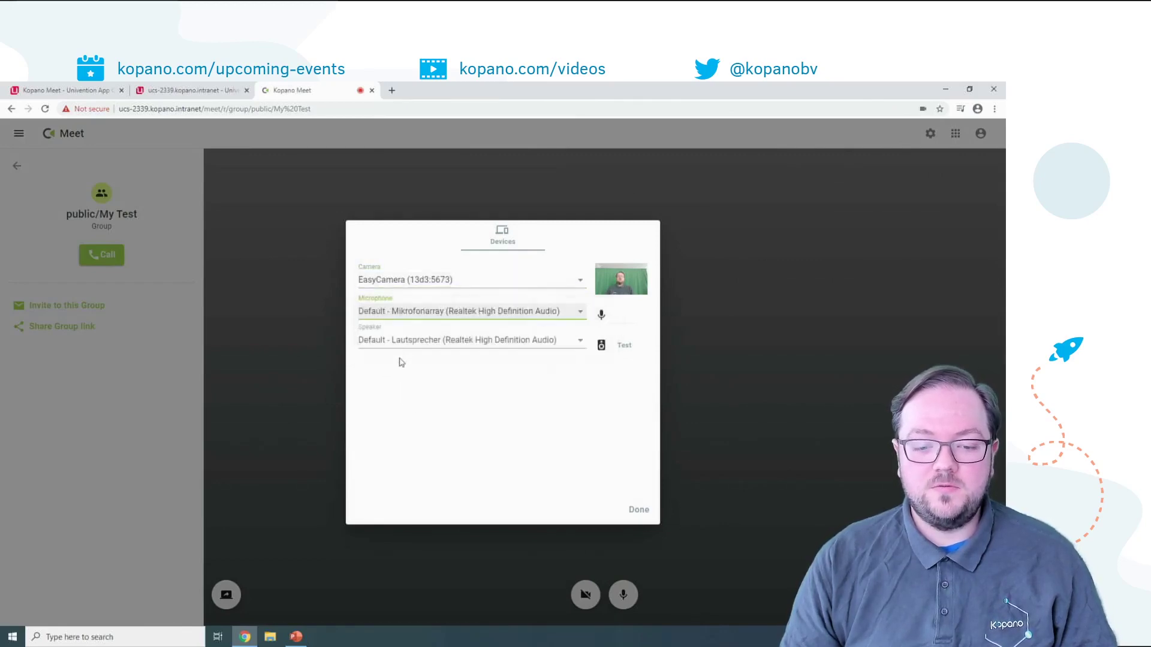
pyautogui.click(470, 340)
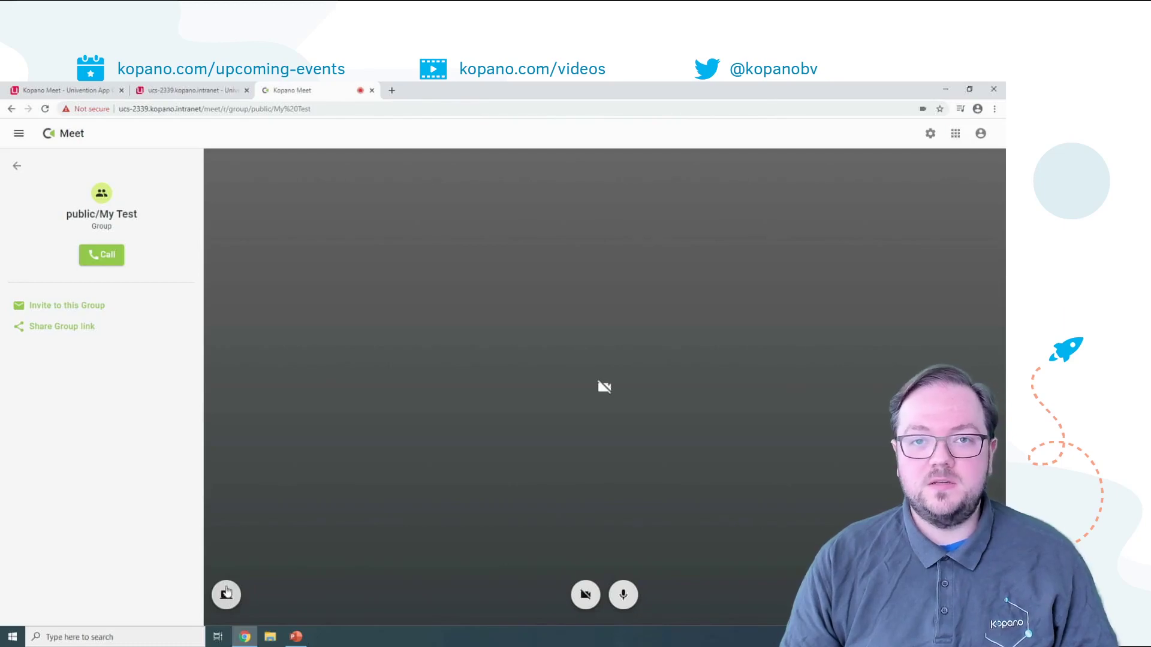
# Share the screen with My Test after browsing Chrome's entire-screen and window options.
pyautogui.click(226, 595)
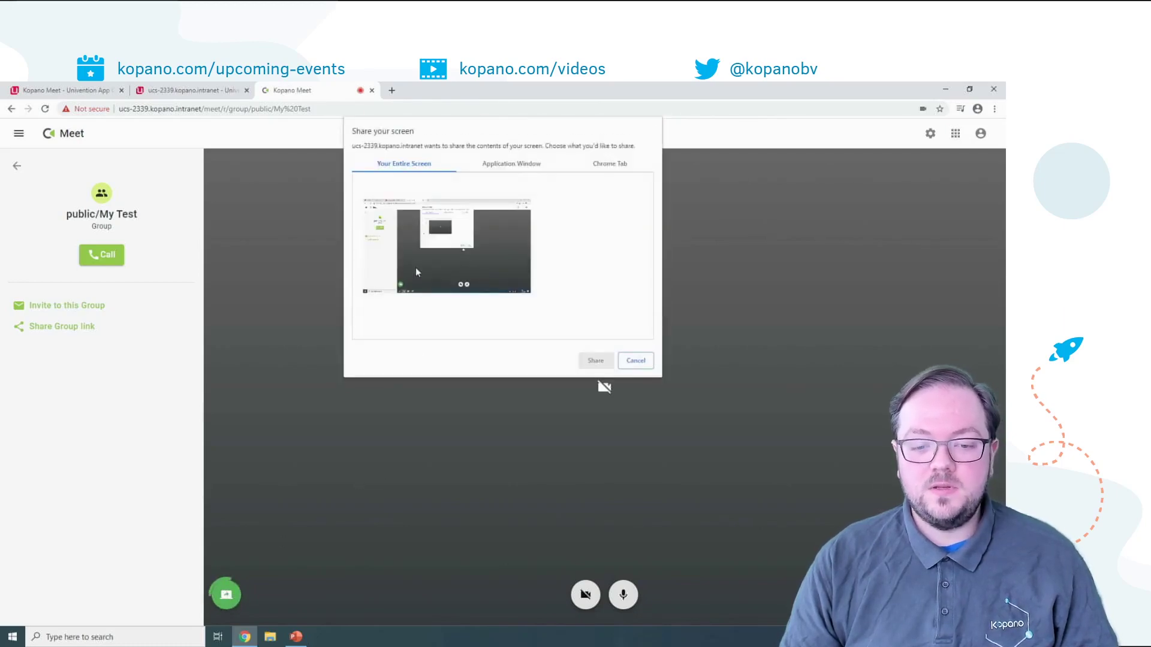
pyautogui.click(446, 243)
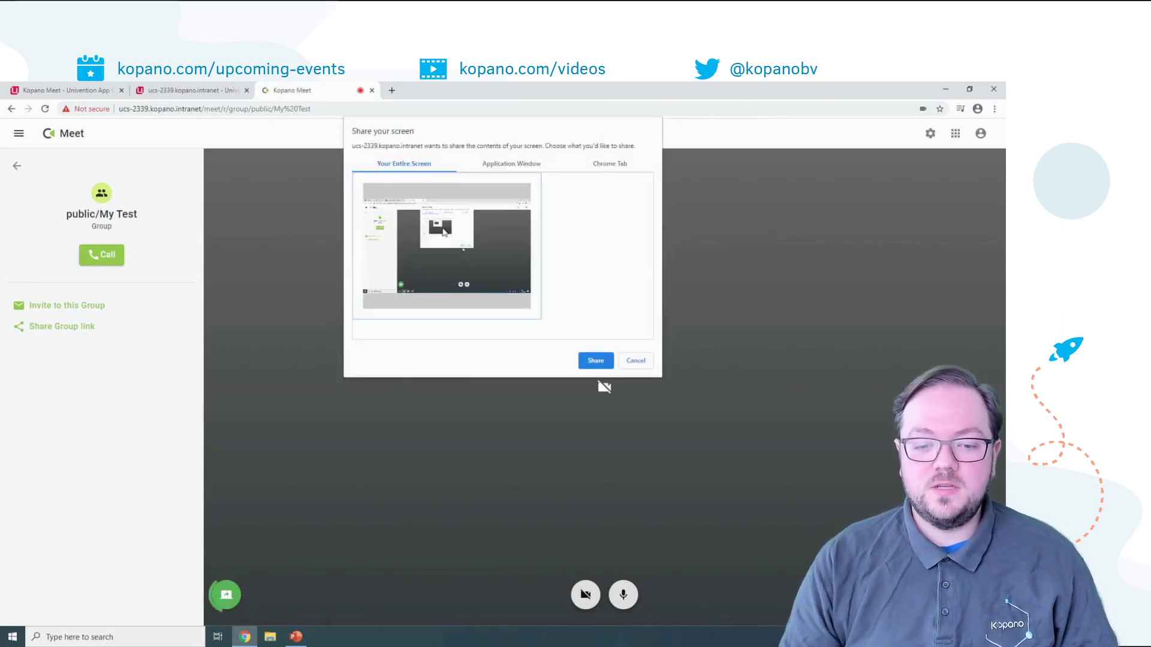
pyautogui.click(510, 163)
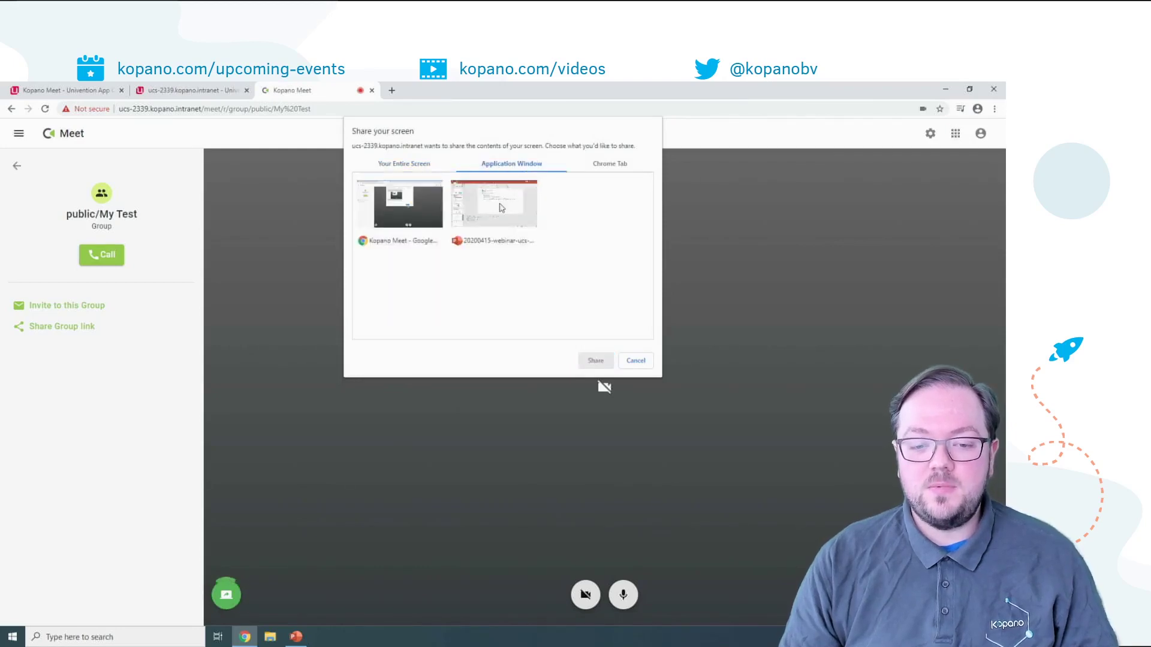
pyautogui.click(595, 360)
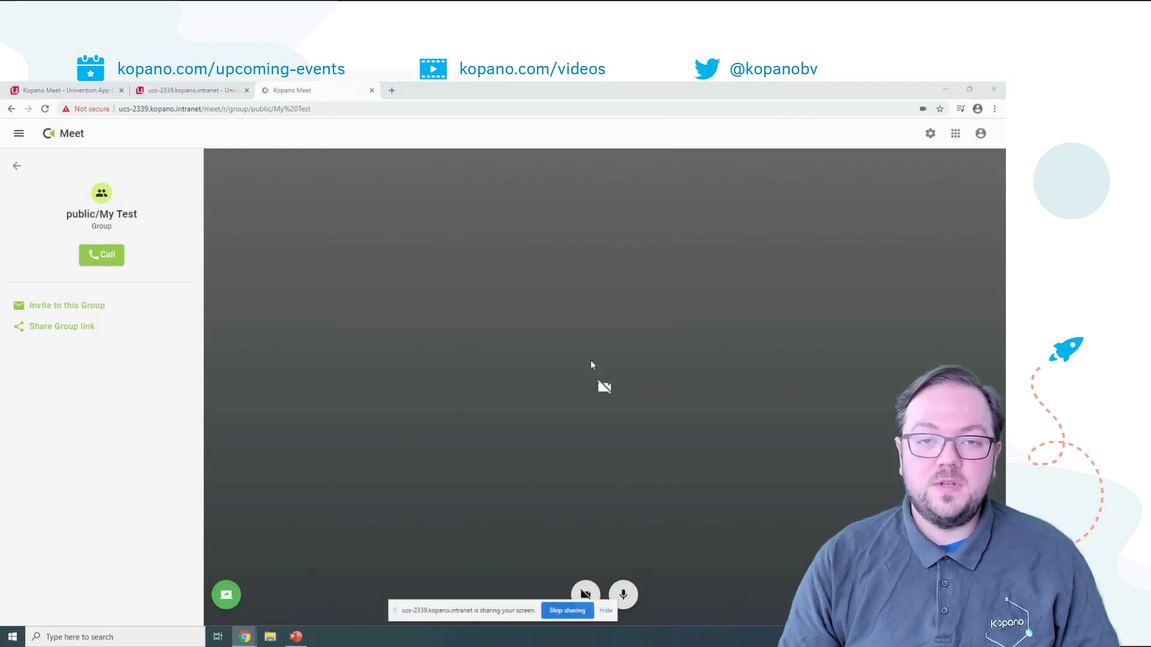